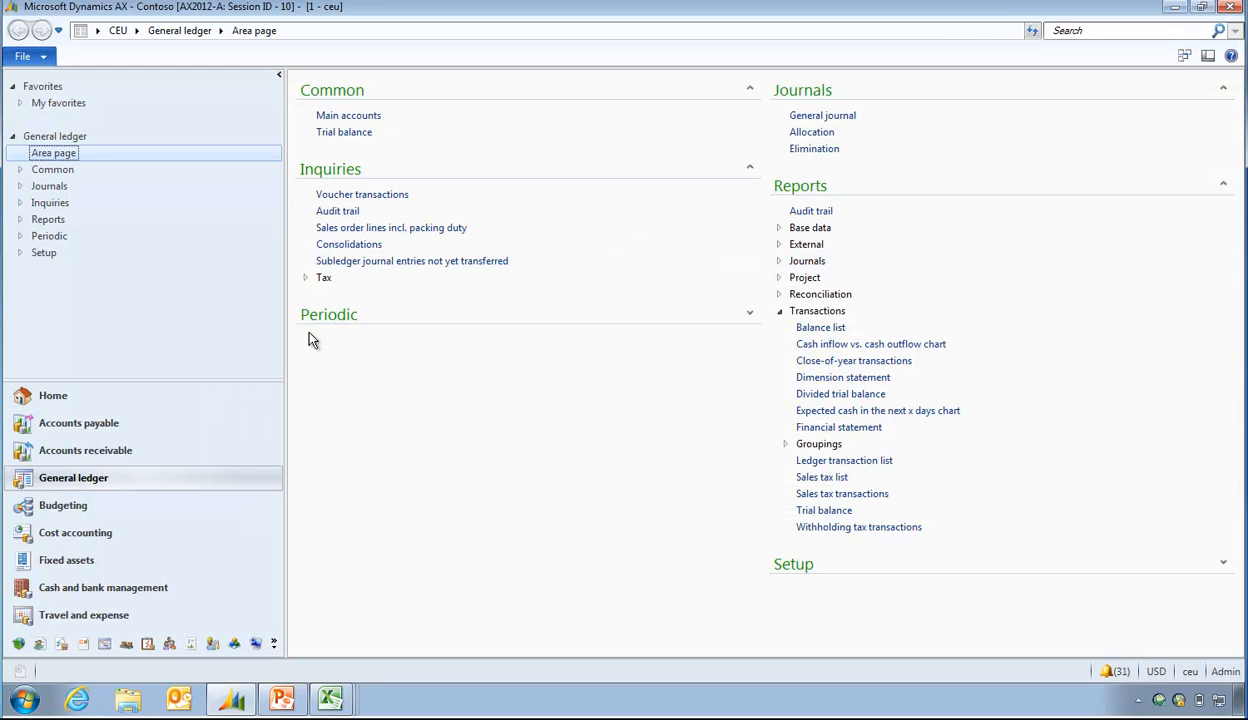
{"action": "mouse_move", "coordinate": [378, 376]}
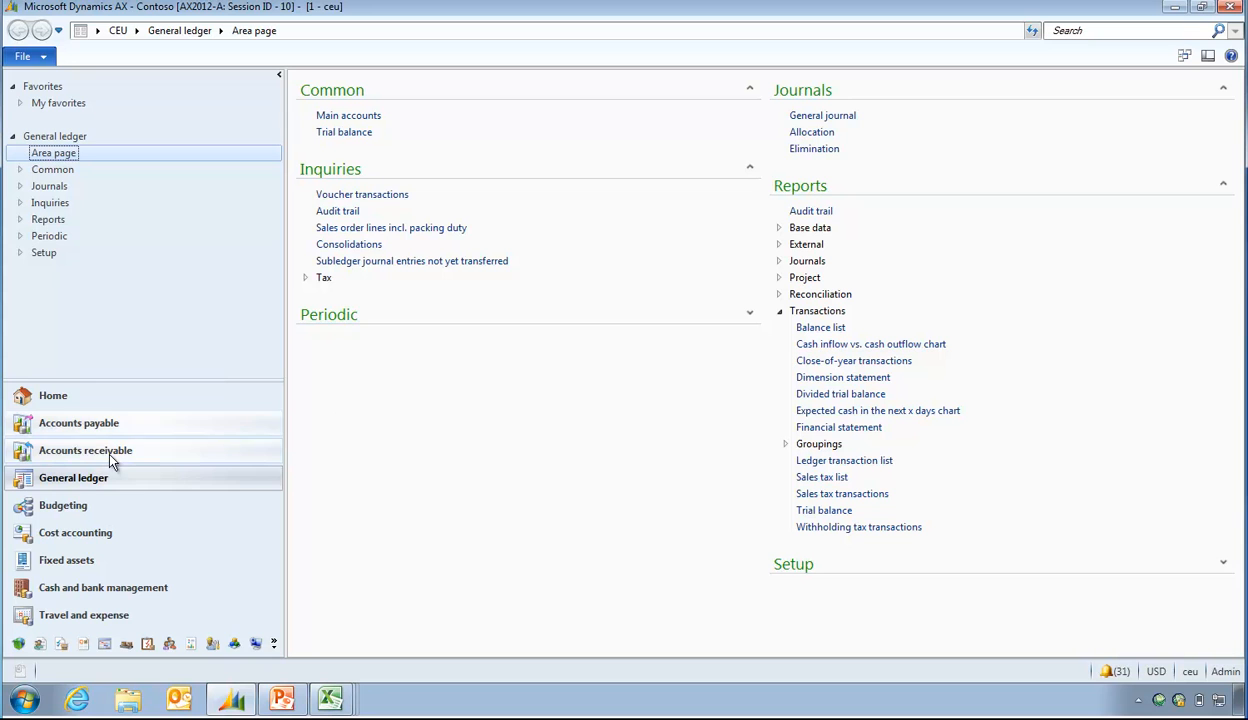
{"action": "mouse_move", "coordinate": [588, 390]}
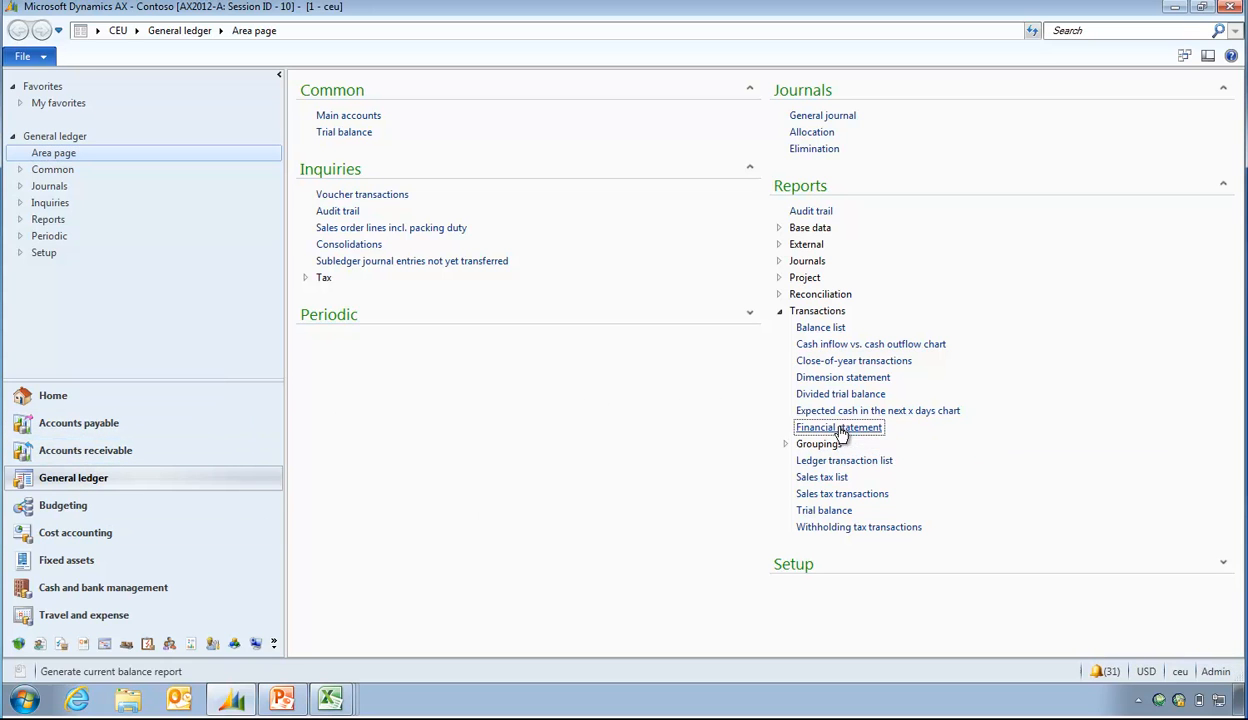
Run the IS financial statement to Excel after checking the Save to file name
{"action": "left_click", "coordinate": [838, 428]}
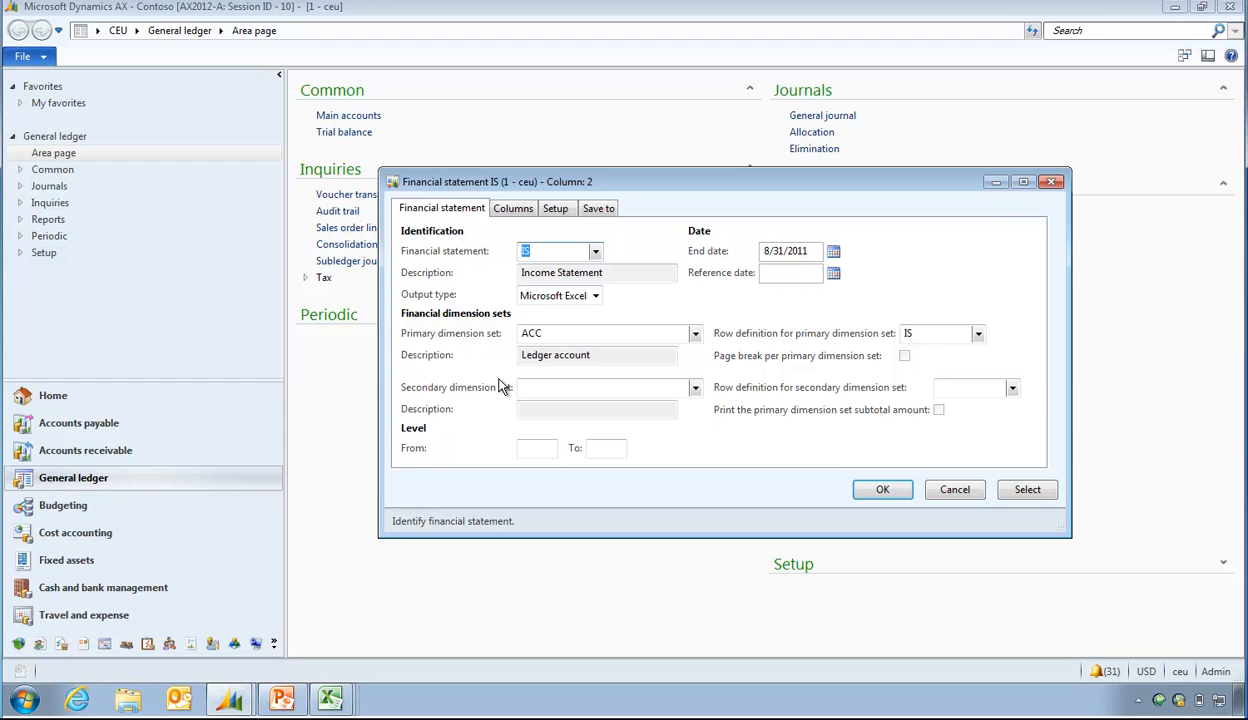
{"action": "mouse_move", "coordinate": [546, 304]}
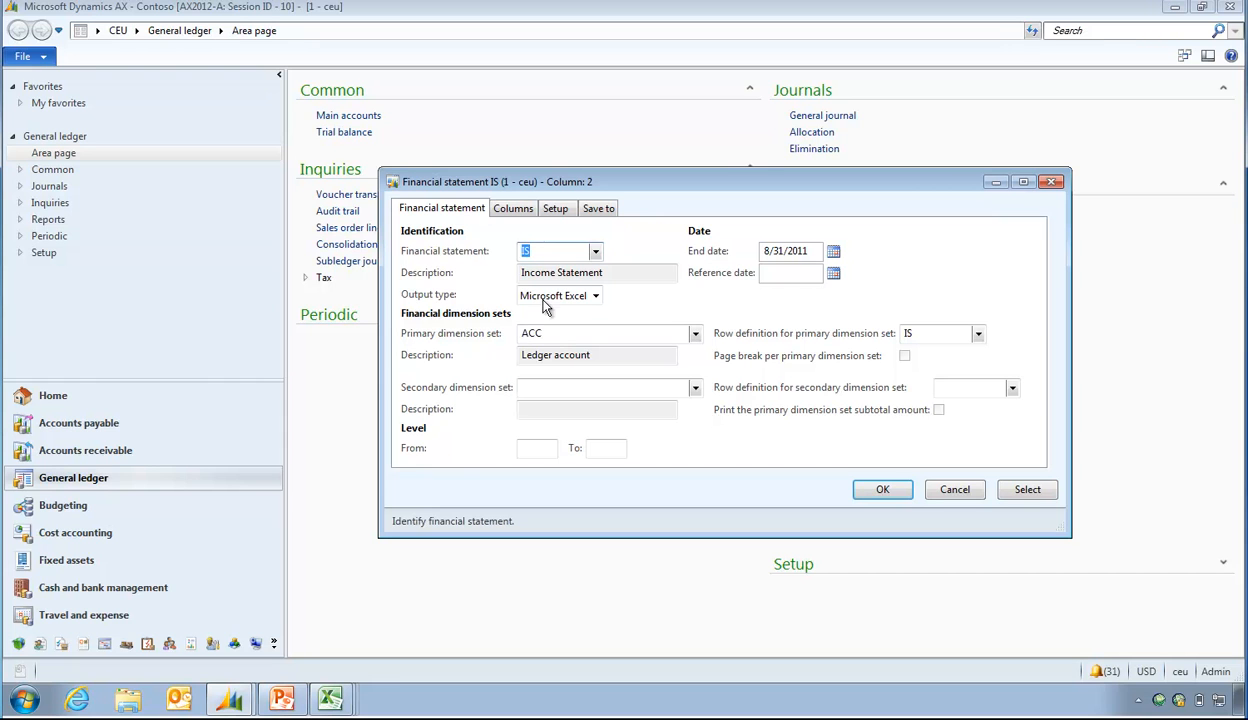
{"action": "left_click", "coordinate": [598, 208]}
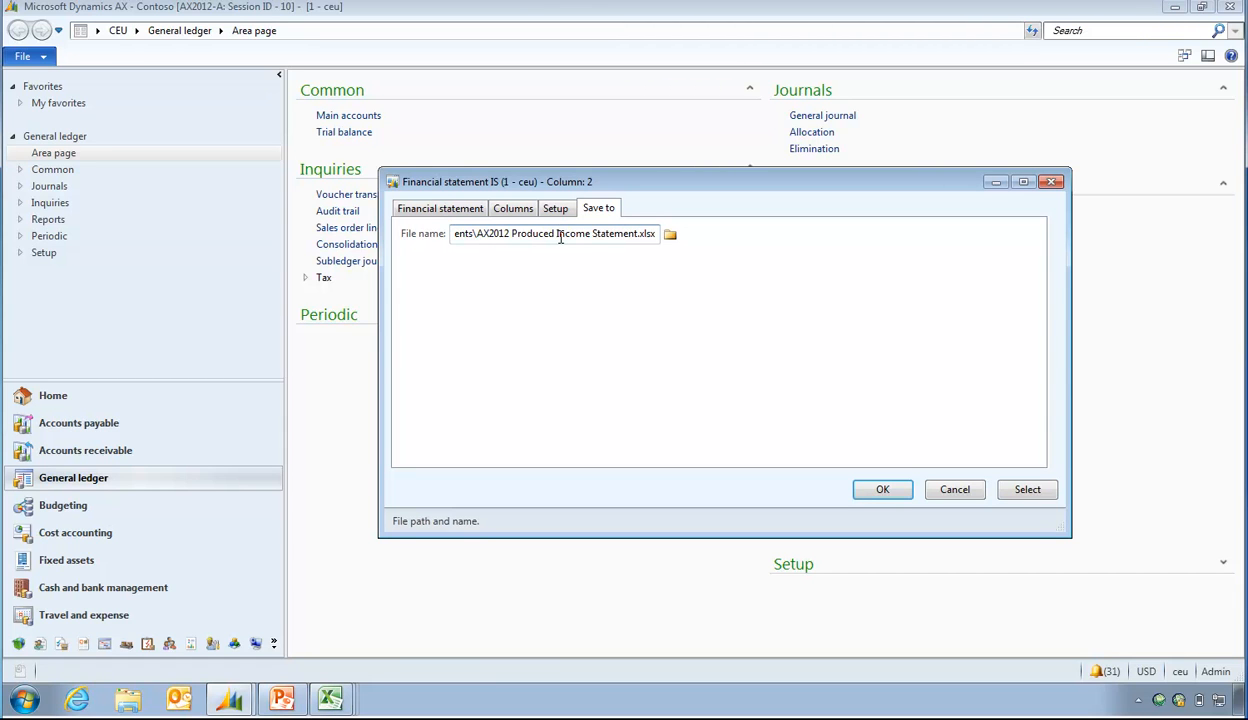
{"action": "left_click", "coordinate": [440, 208]}
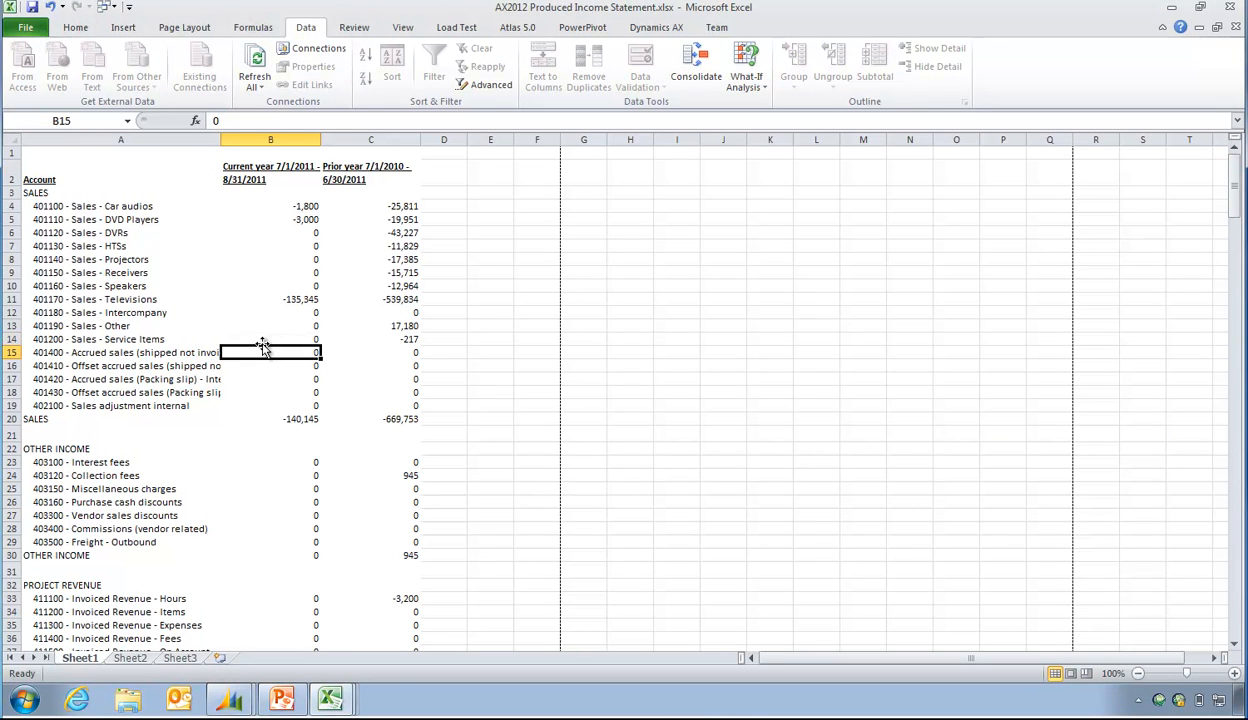
Inspect the prior-year Speakers amount and the Car audios account row label
{"action": "left_click", "coordinate": [372, 284]}
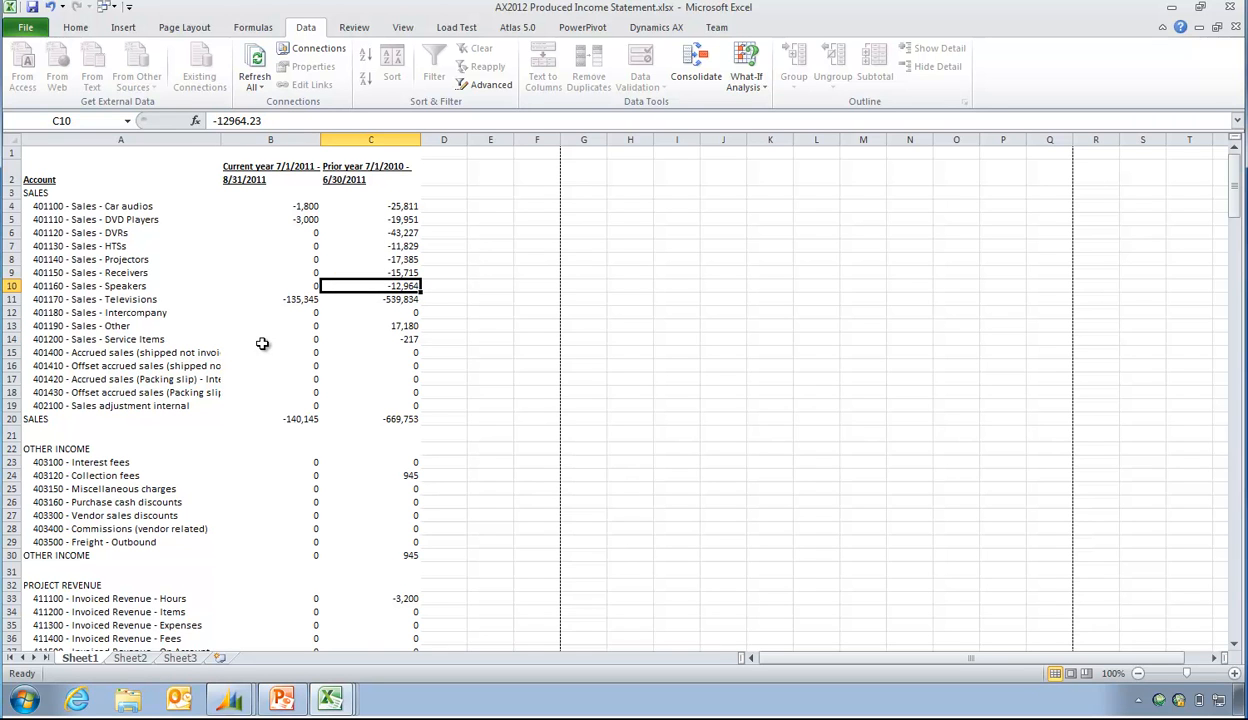
{"action": "left_click", "coordinate": [120, 206]}
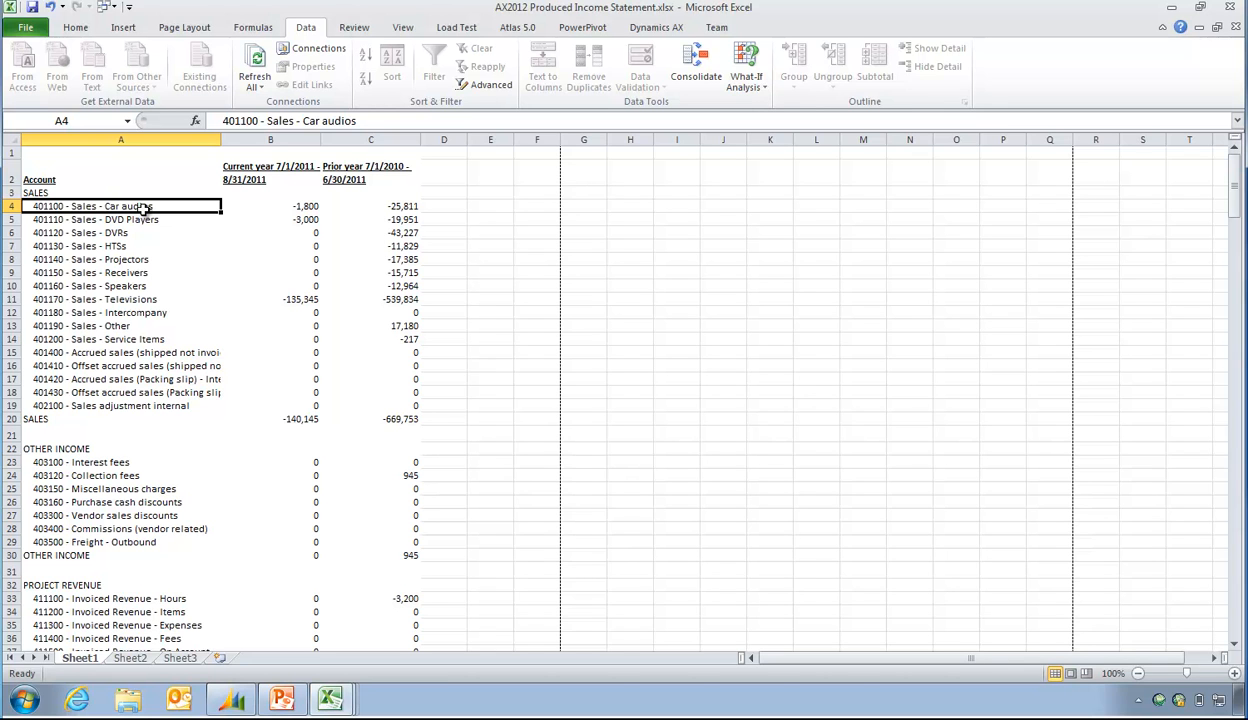
{"action": "mouse_move", "coordinate": [176, 500]}
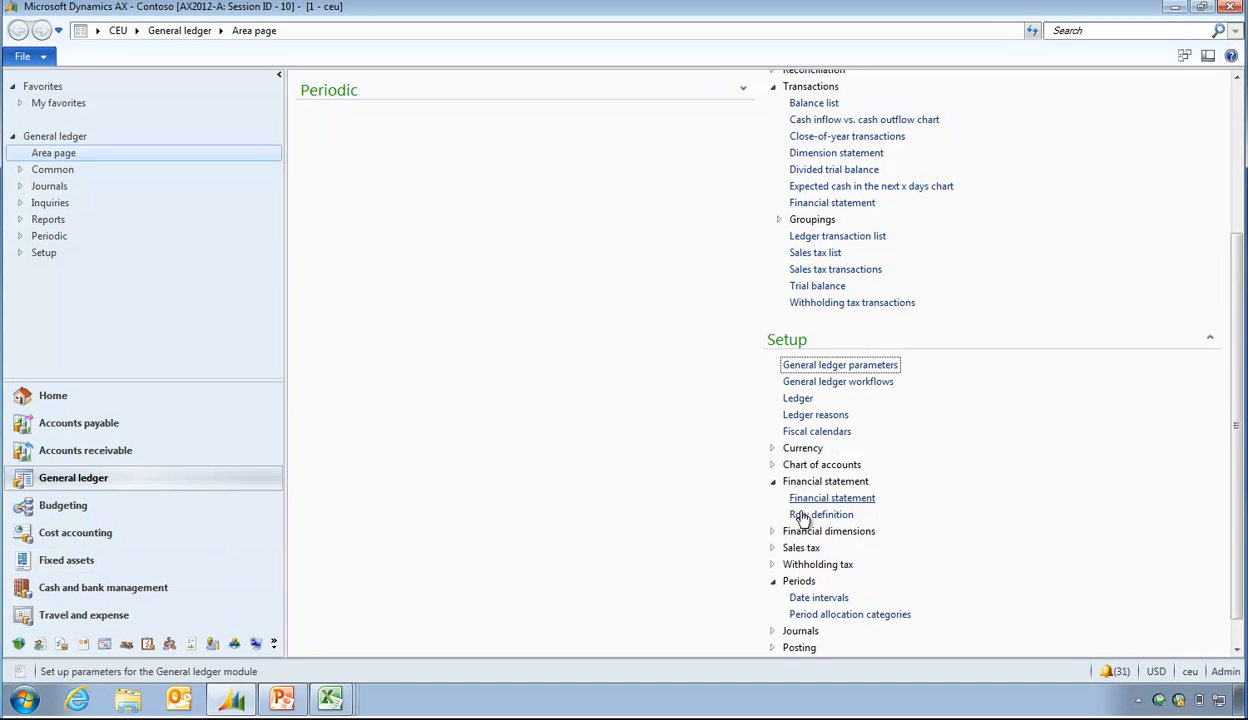
Select the IS Income statement definition in the Row definition list
{"action": "left_click", "coordinate": [820, 514]}
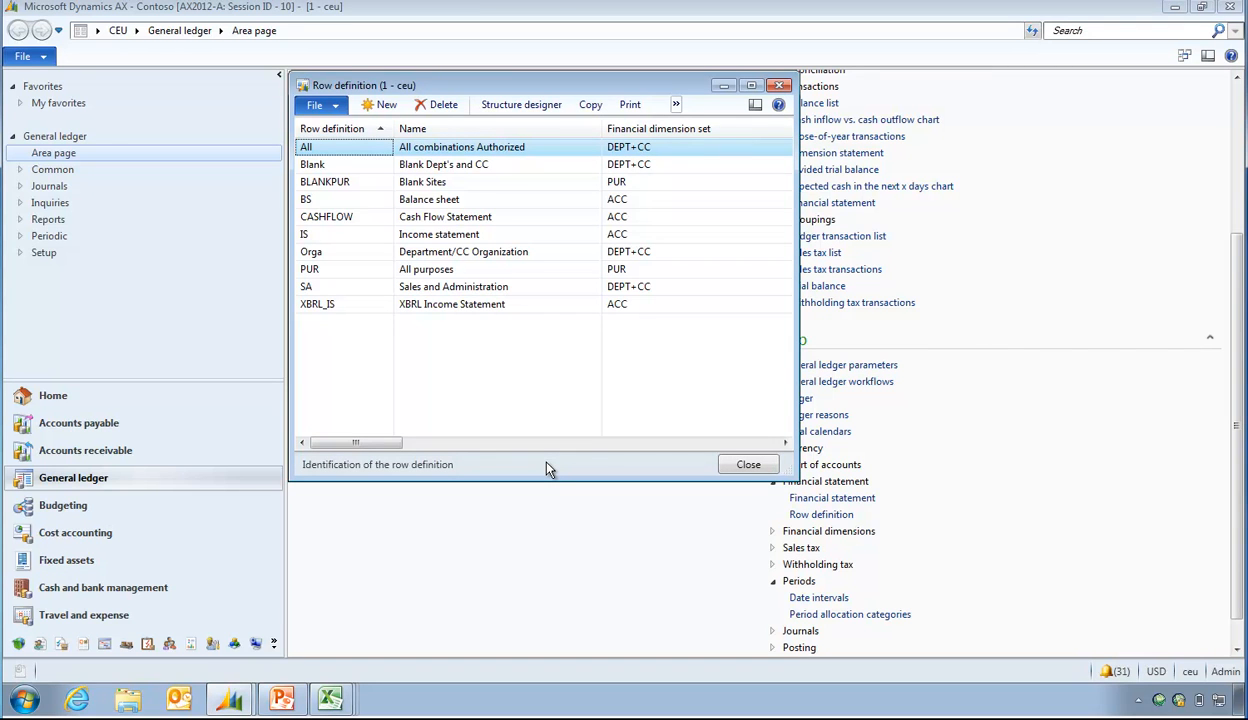
{"action": "left_click", "coordinate": [440, 234]}
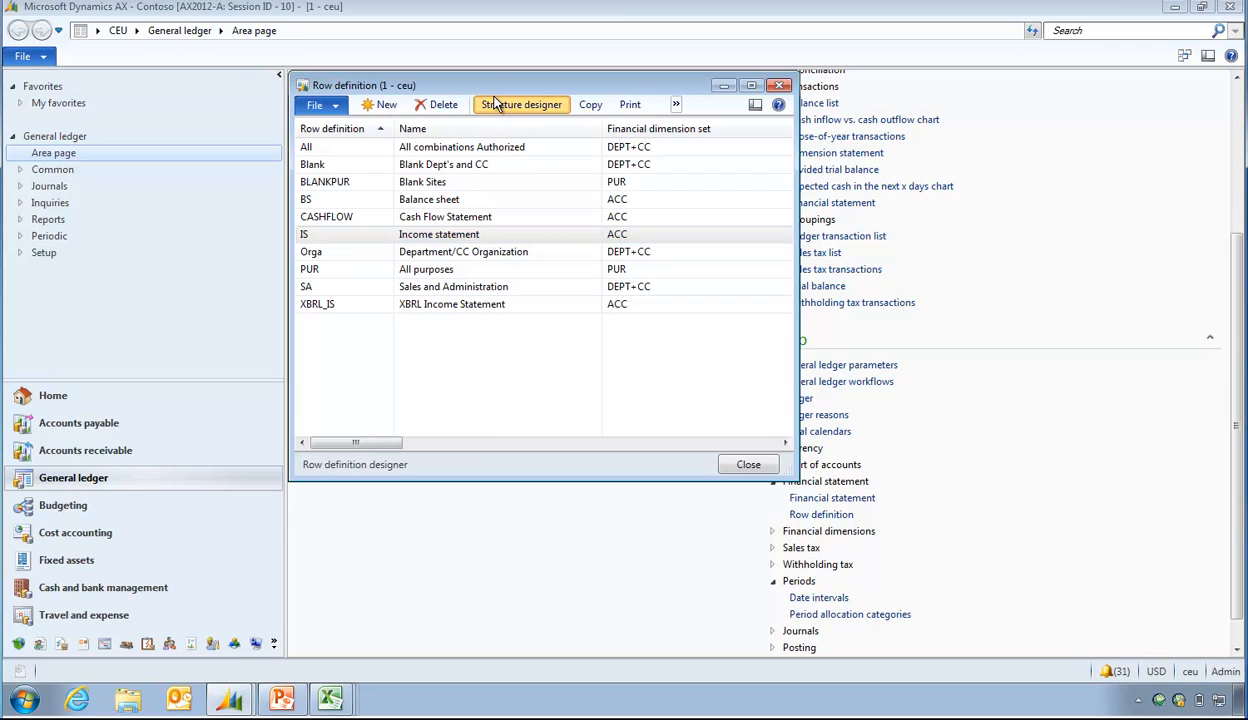
Expand the structure tree through Company, EARNINGS BEFORE TAXES, NET OPERATING INCOME and OPERATING INCOME
{"action": "left_click", "coordinate": [520, 104]}
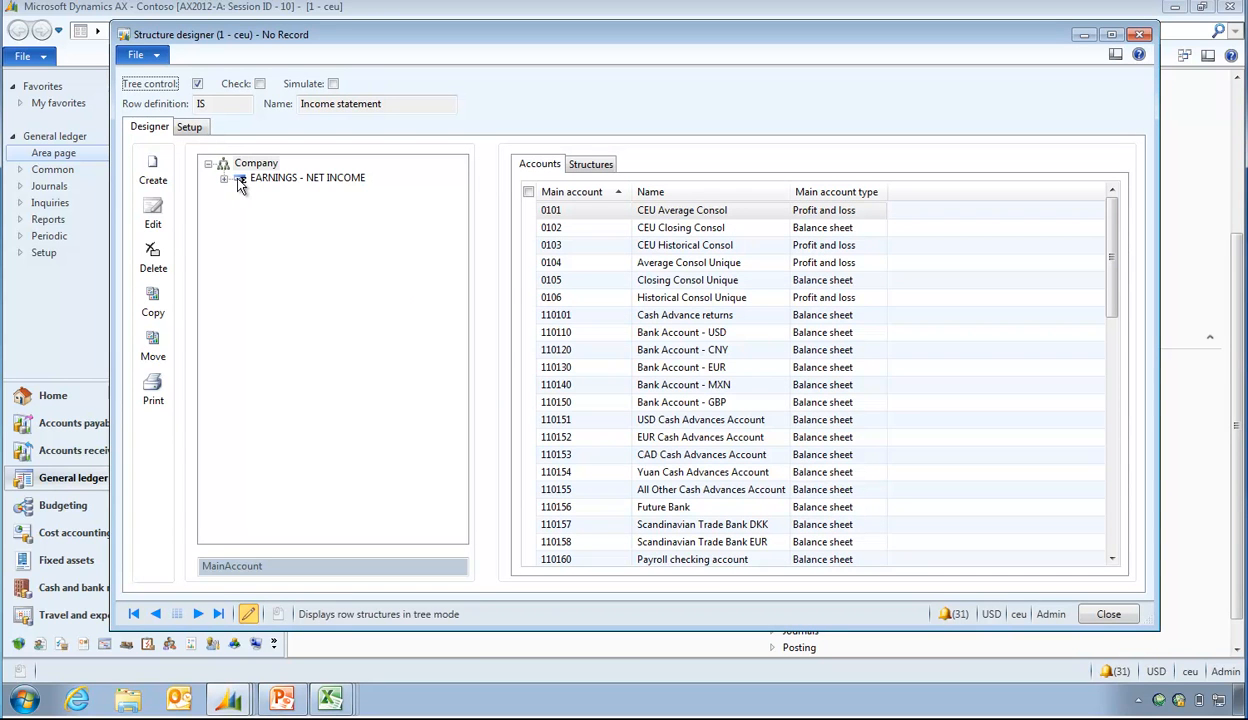
{"action": "left_click", "coordinate": [240, 176]}
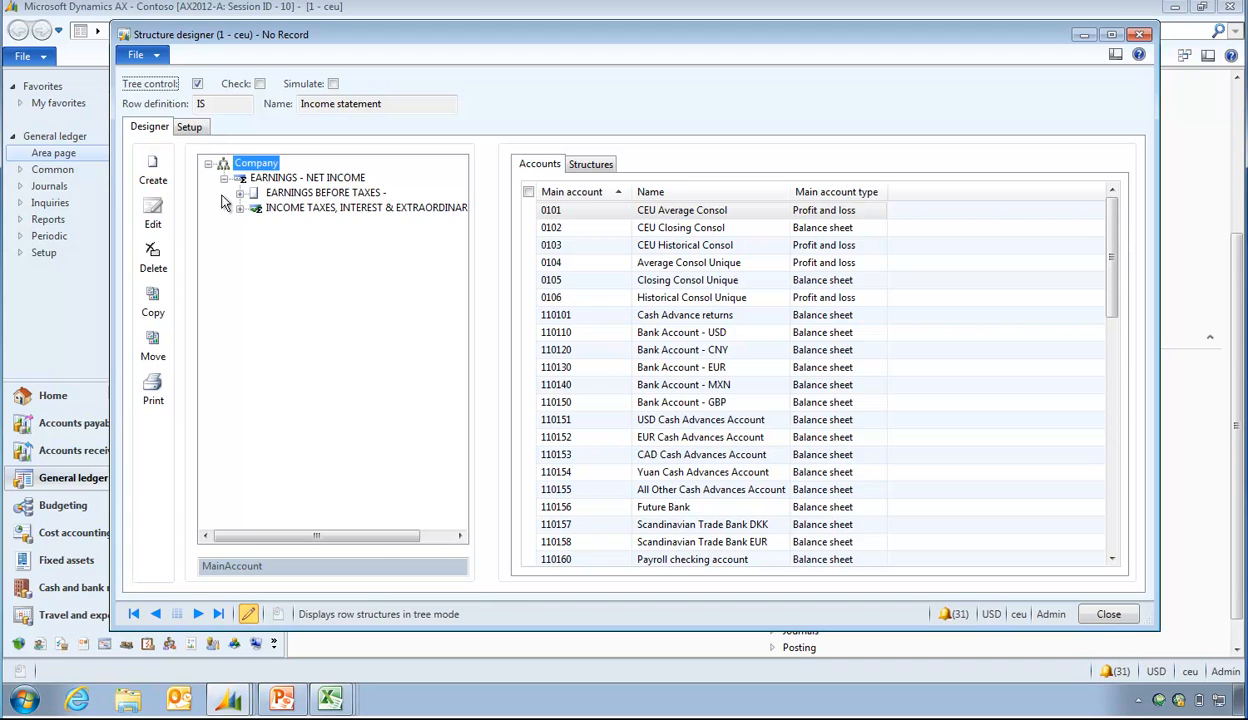
{"action": "left_click", "coordinate": [240, 192]}
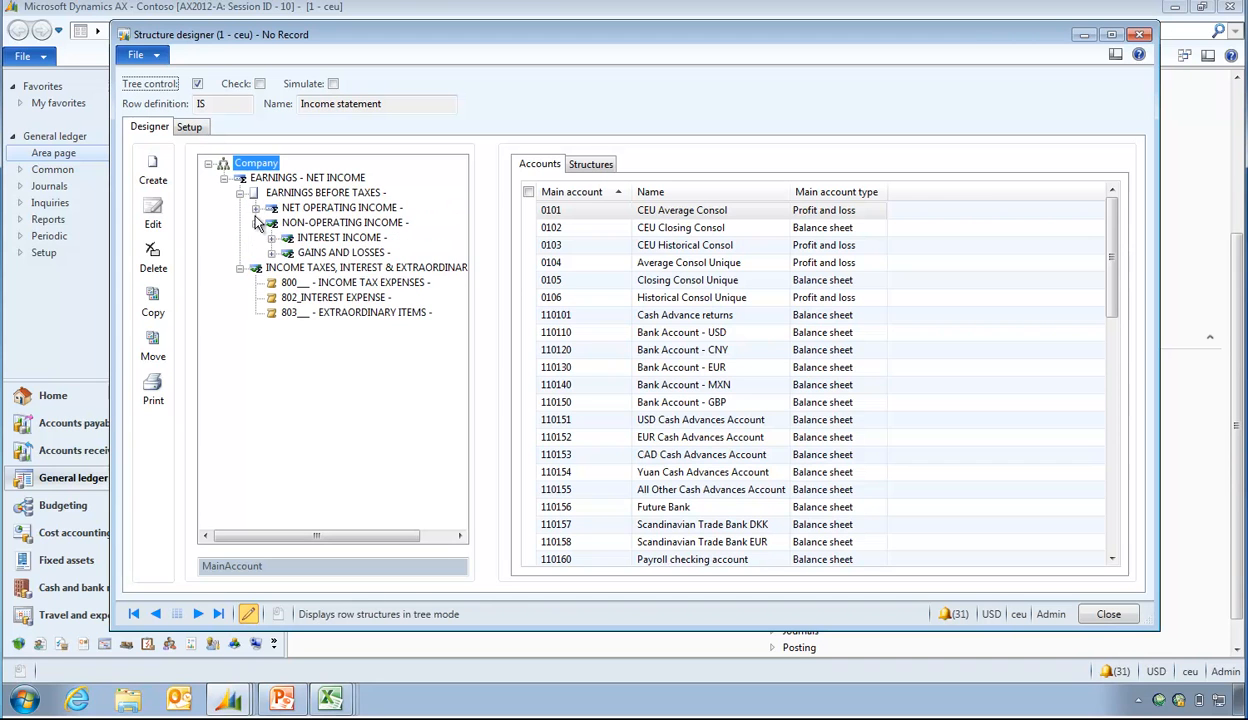
{"action": "left_click", "coordinate": [256, 206]}
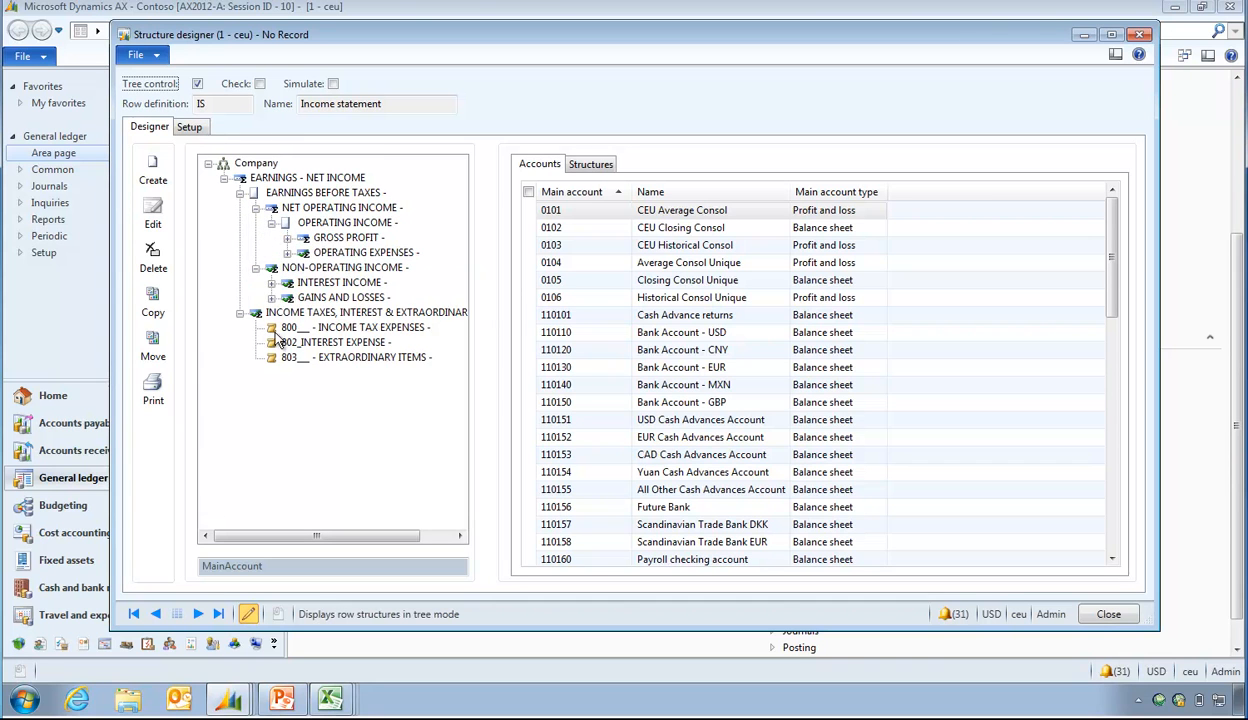
{"action": "left_click", "coordinate": [272, 282]}
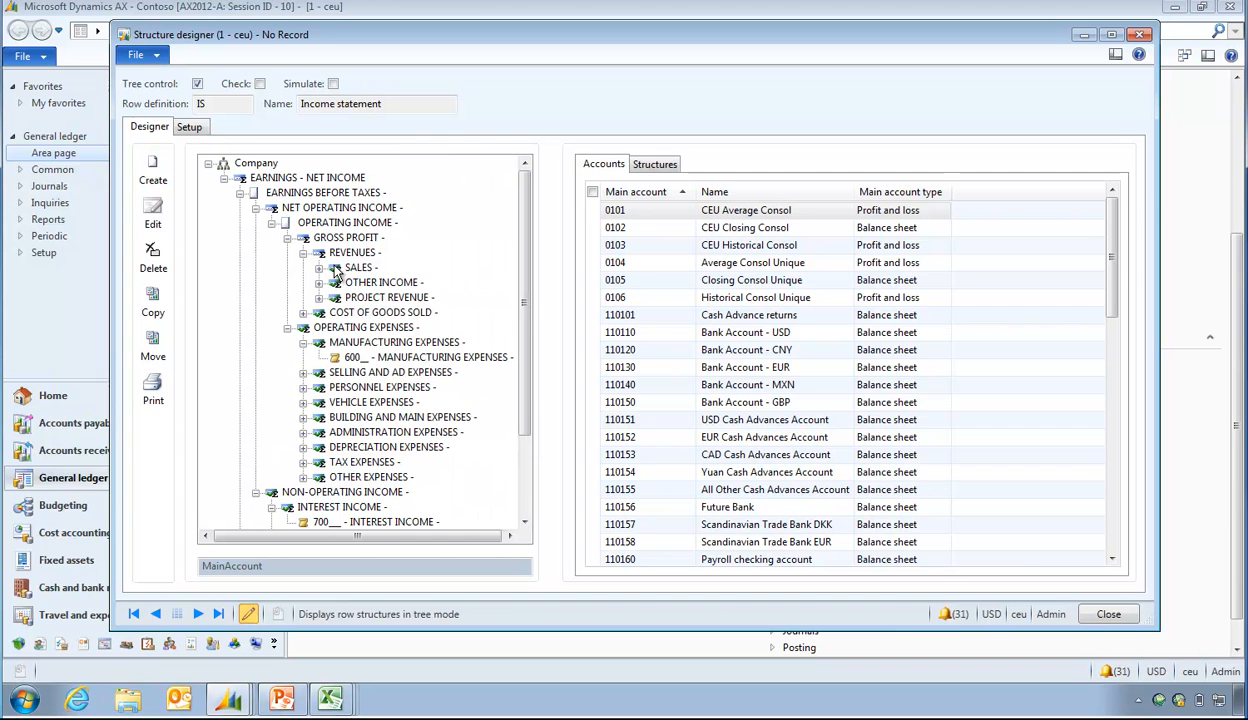
{"action": "mouse_move", "coordinate": [358, 308]}
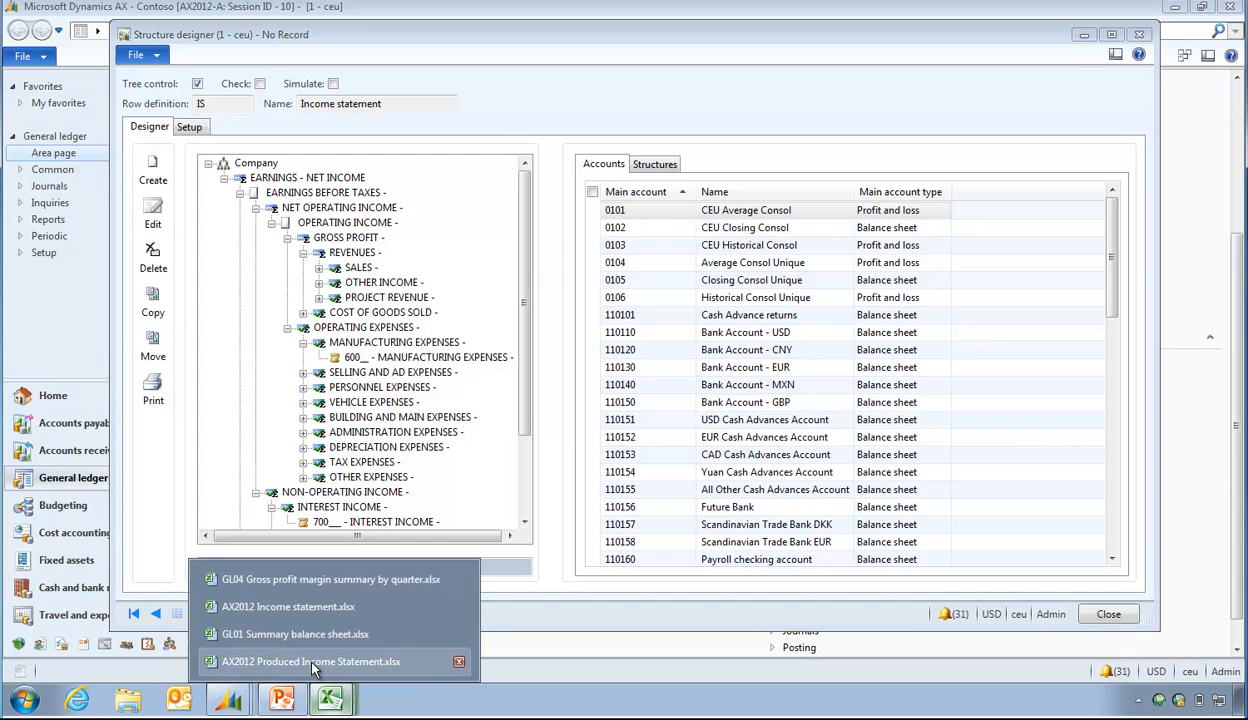
Review OTHER INCOME down to COST OF GOODS SOLD in the workbook, then preview the AX windows
{"action": "left_click", "coordinate": [310, 660]}
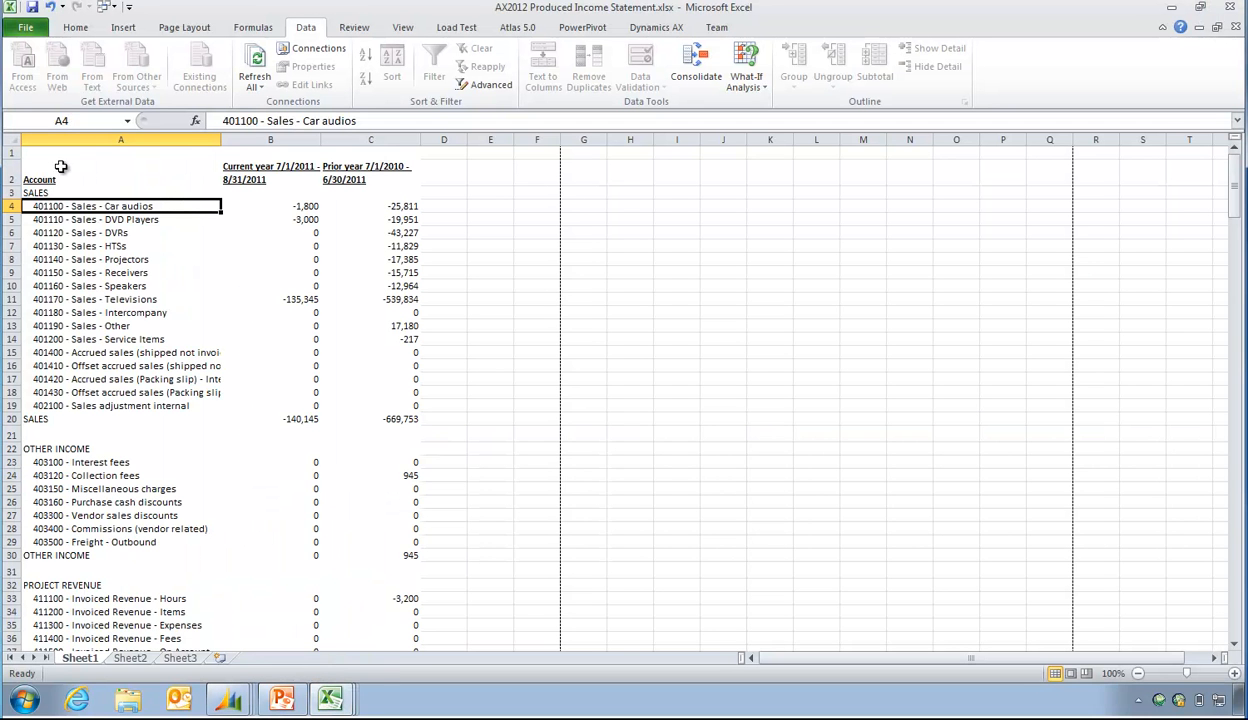
{"action": "left_click", "coordinate": [56, 448]}
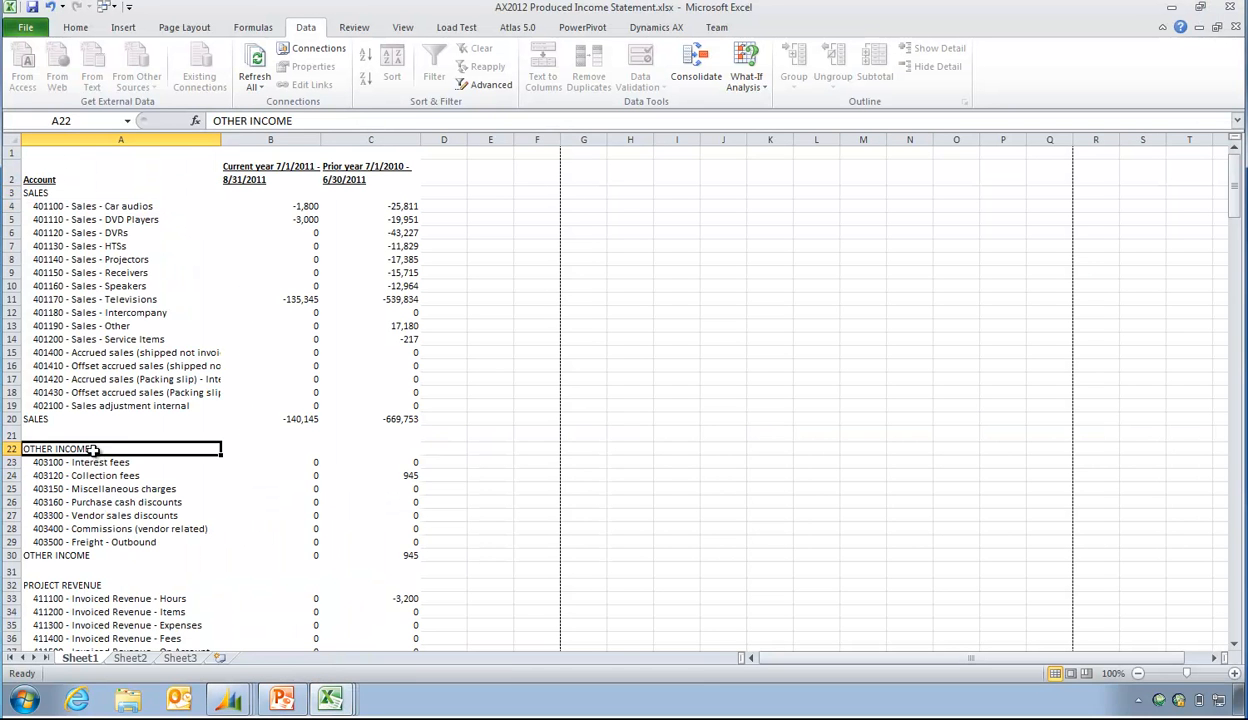
{"action": "scroll", "scroll_direction": "down", "scroll_amount": 3}
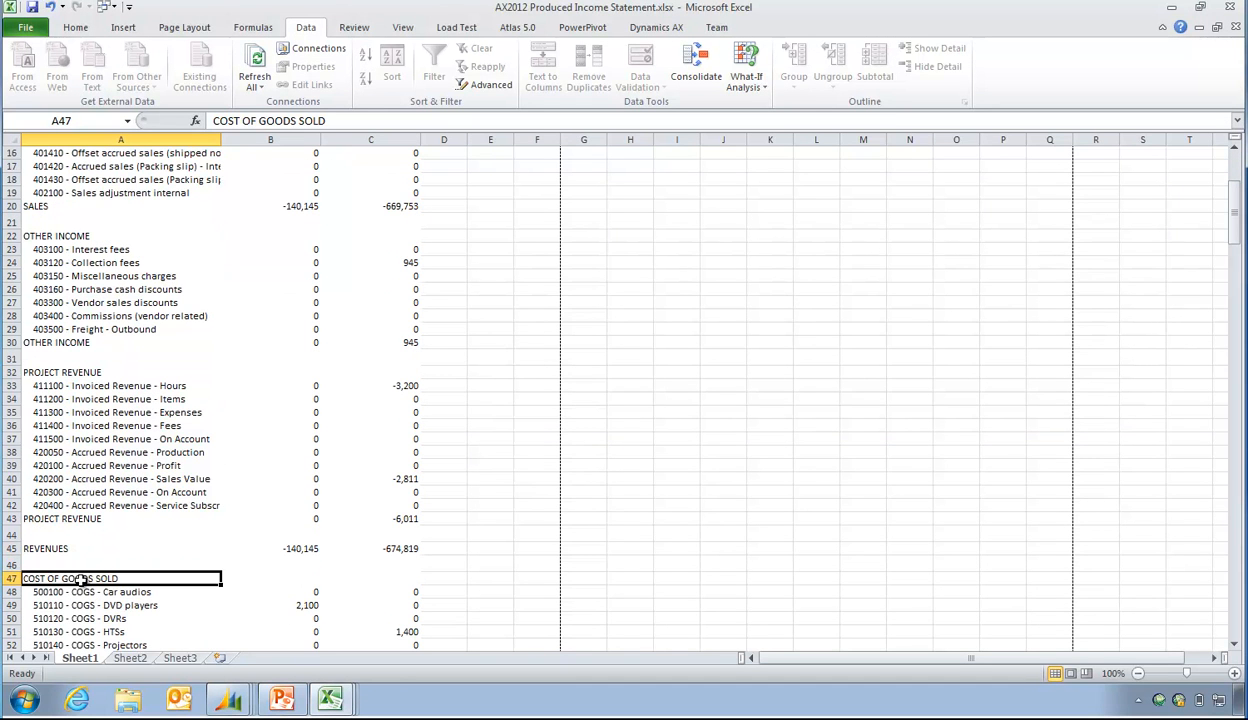
{"action": "mouse_move", "coordinate": [240, 490]}
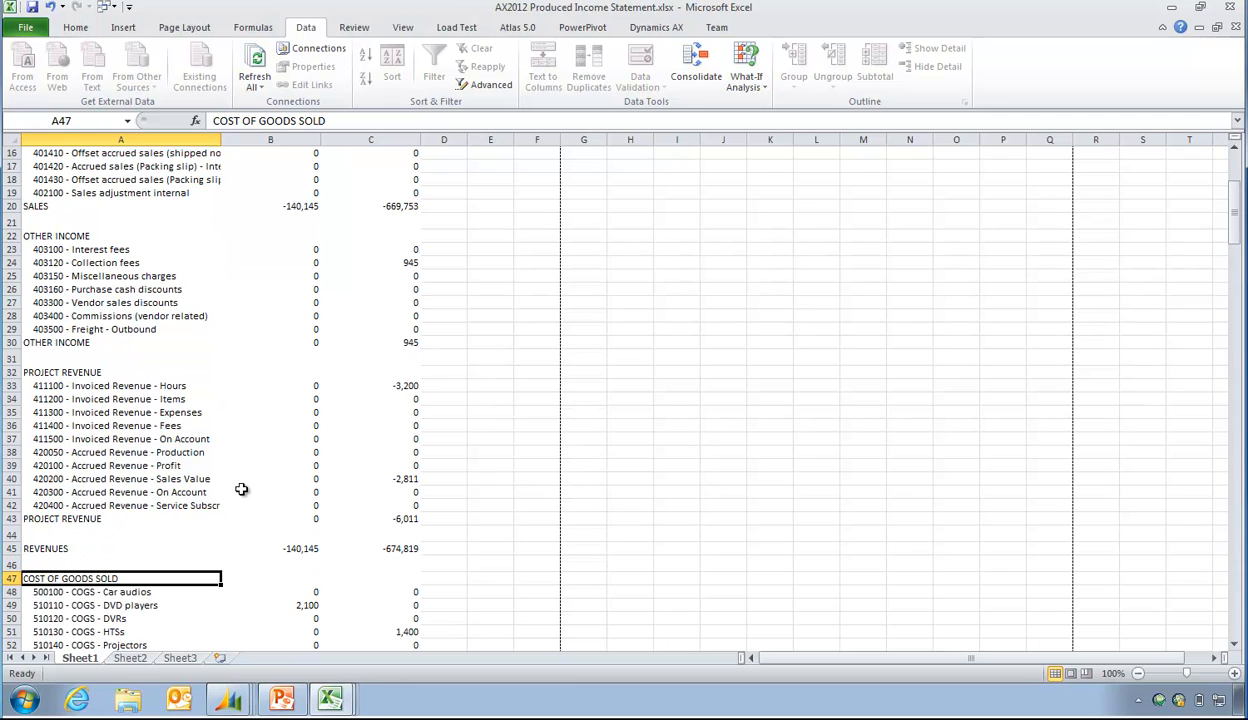
{"action": "left_click", "coordinate": [232, 698]}
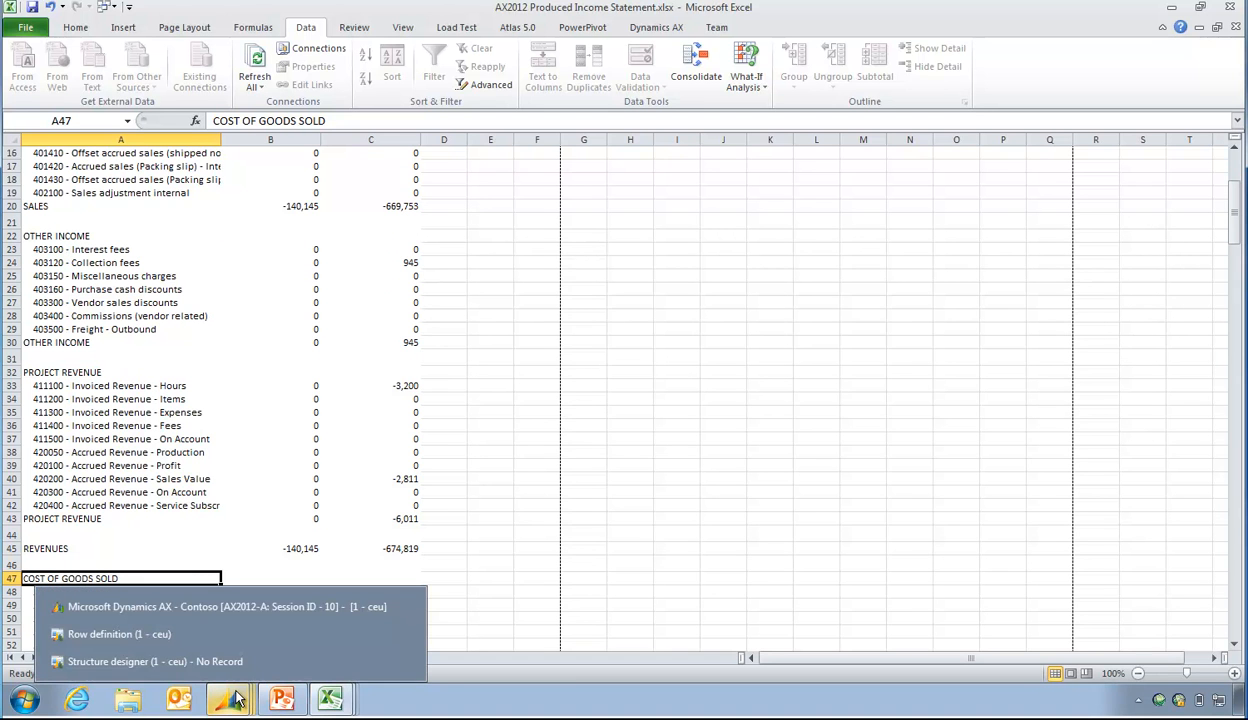
{"action": "left_click", "coordinate": [154, 660]}
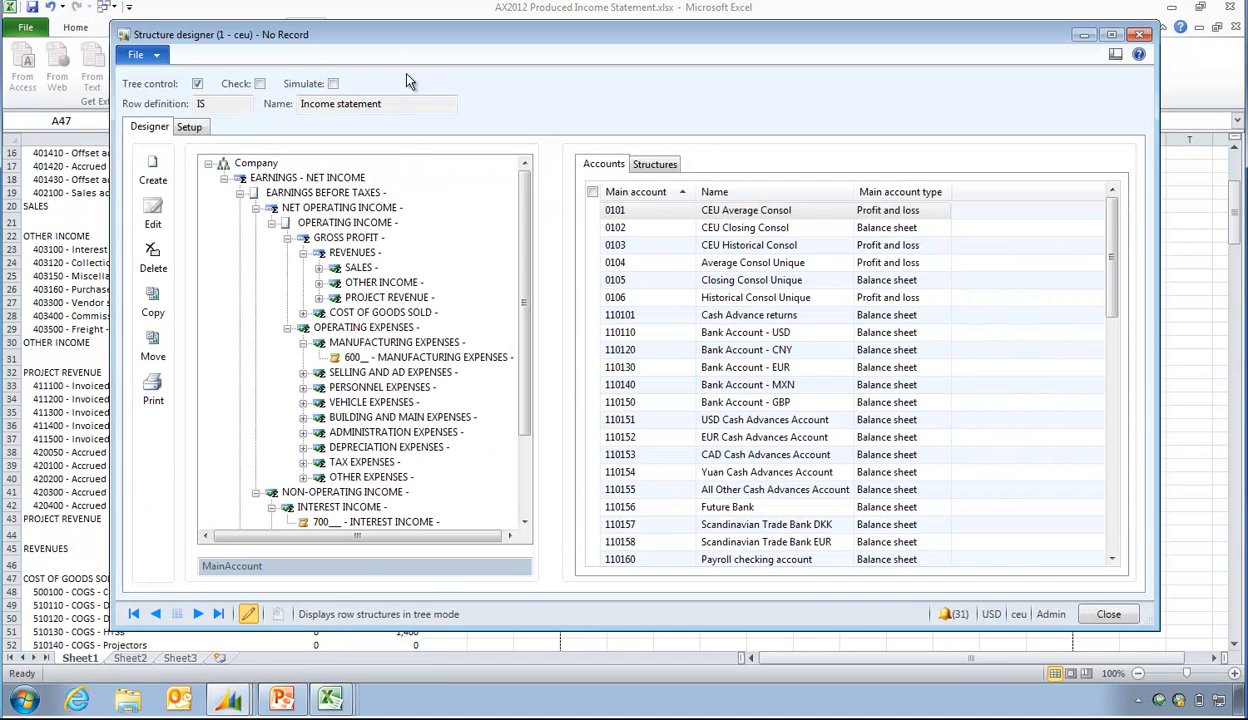
{"action": "left_click", "coordinate": [496, 298]}
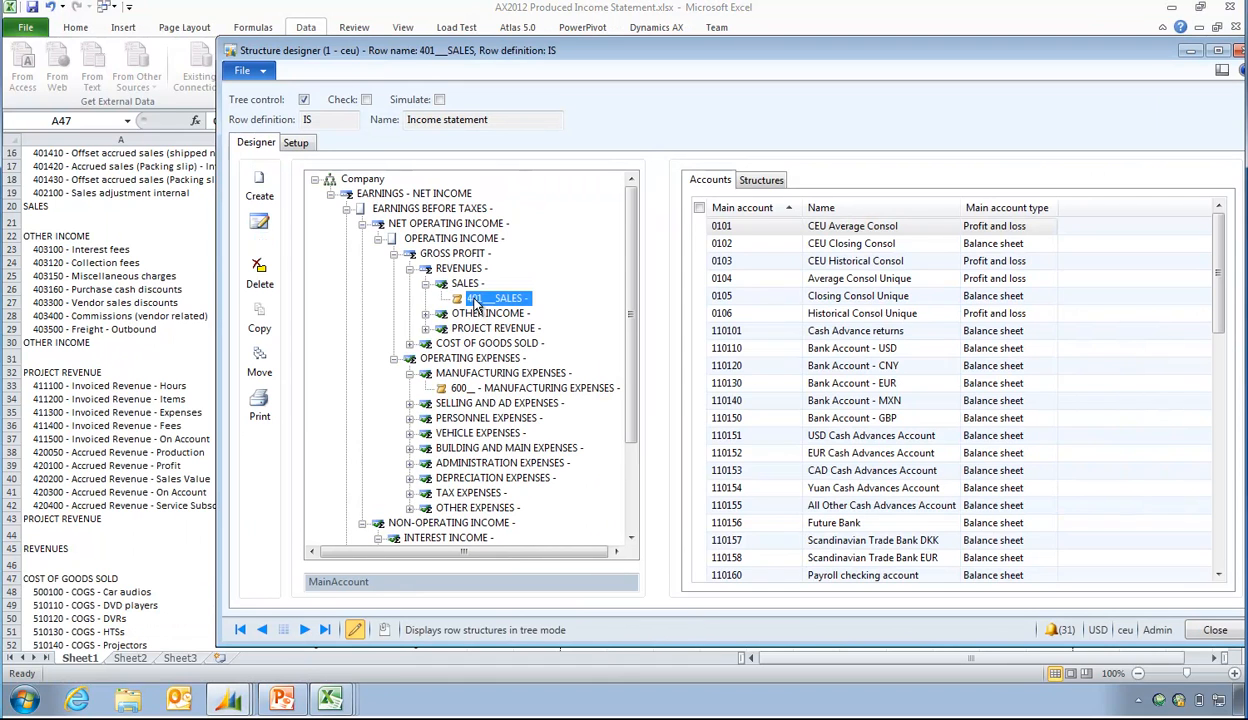
{"action": "left_click", "coordinate": [762, 180]}
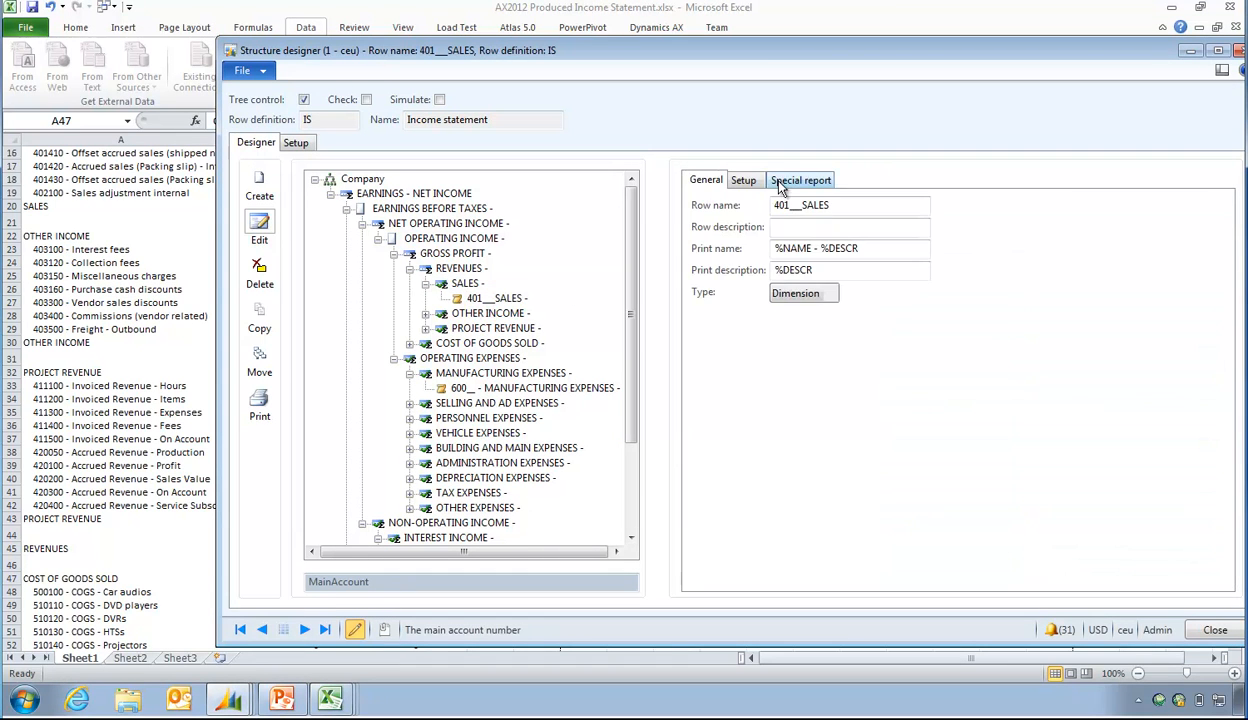
{"action": "left_click", "coordinate": [744, 180]}
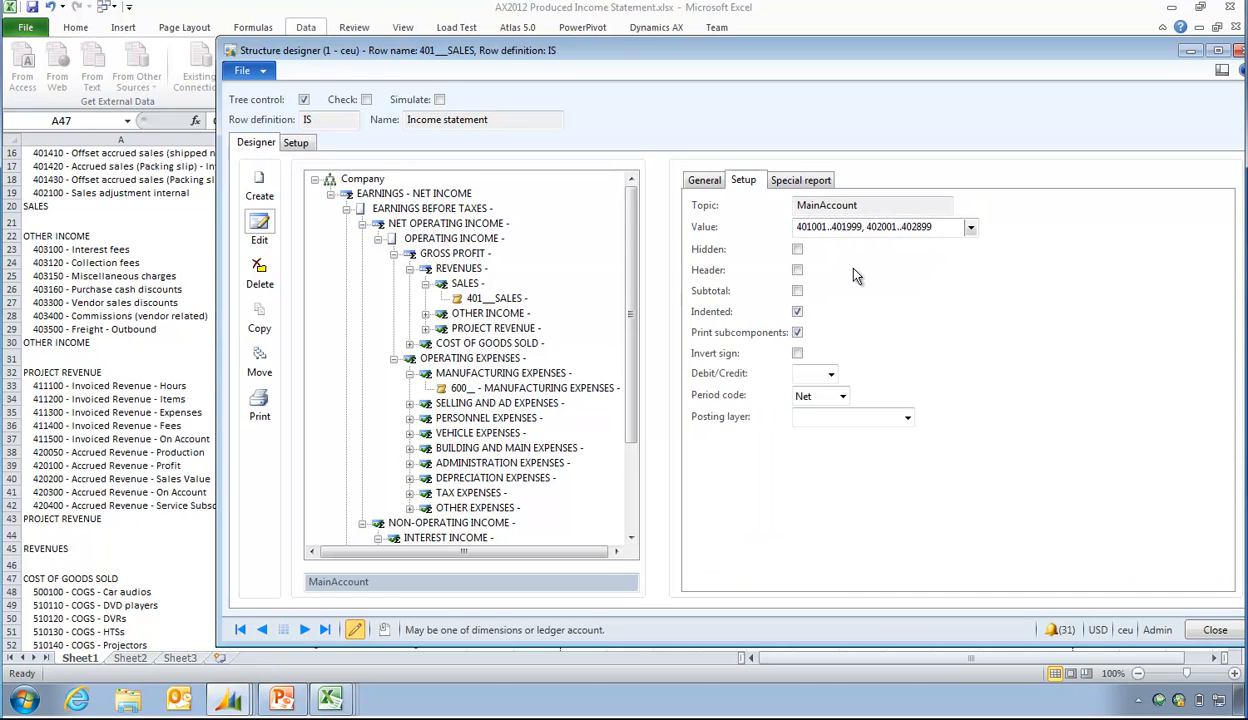
{"action": "left_click", "coordinate": [796, 352]}
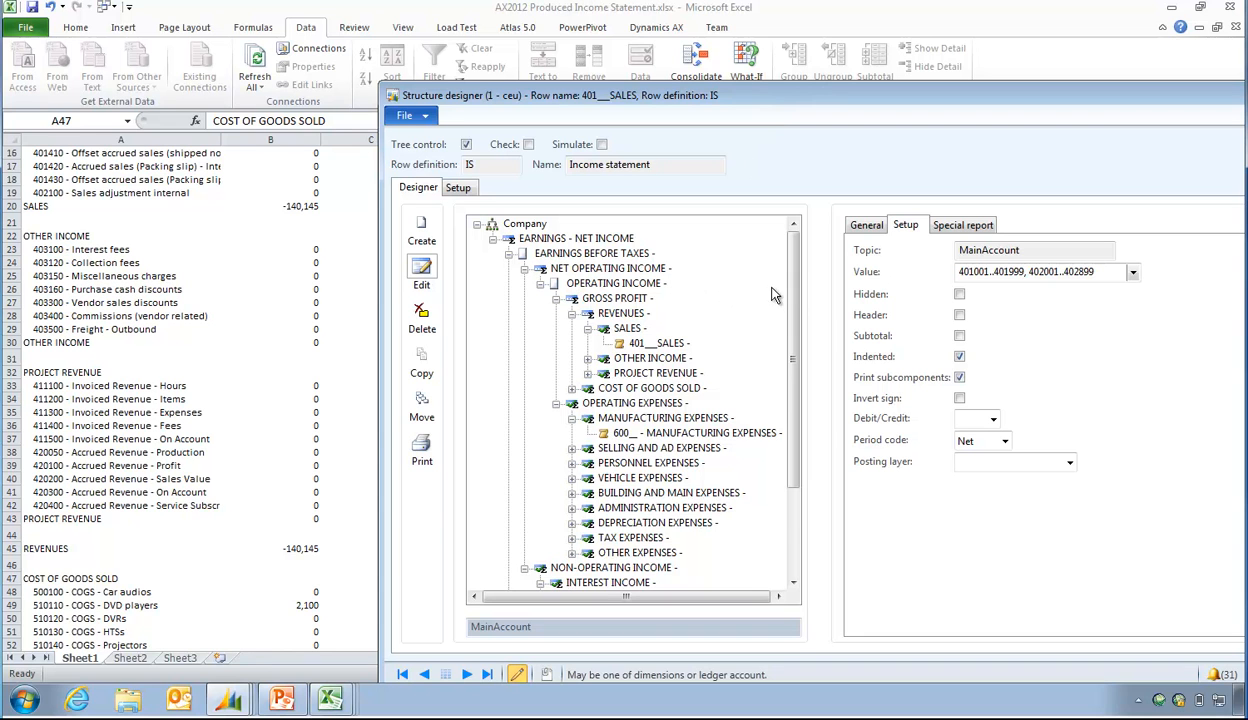
{"action": "mouse_move", "coordinate": [700, 328]}
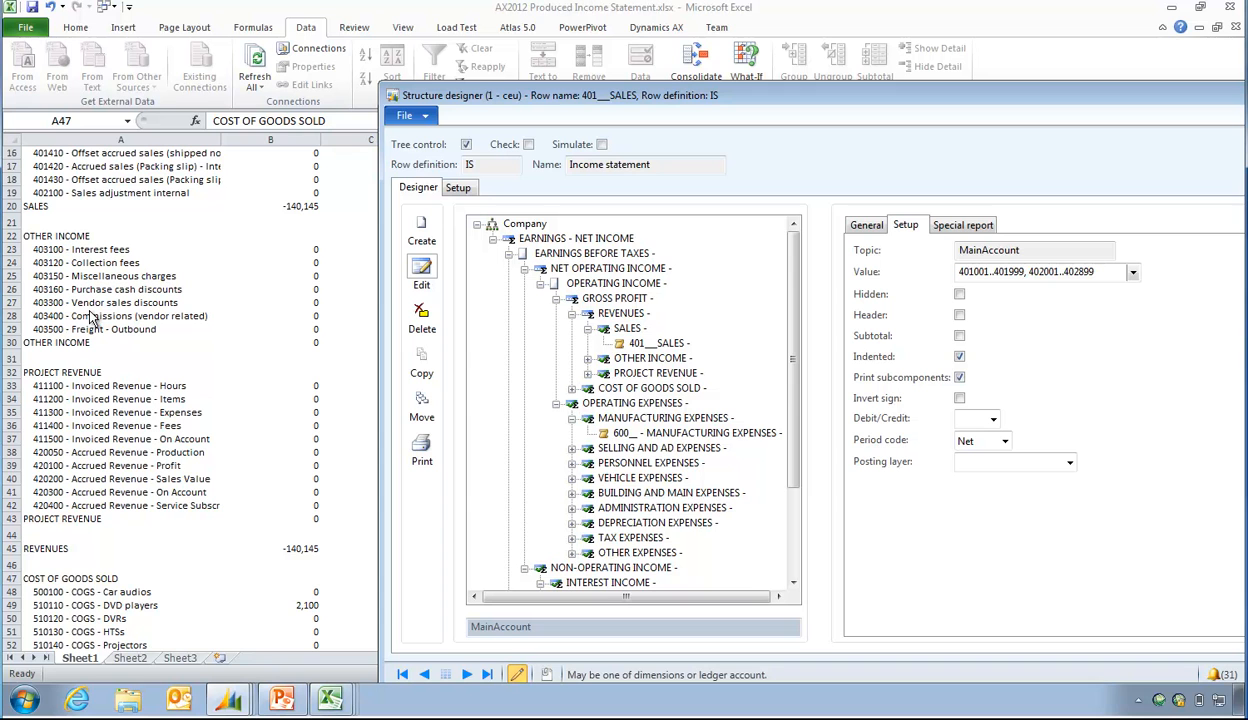
{"action": "mouse_move", "coordinate": [818, 104]}
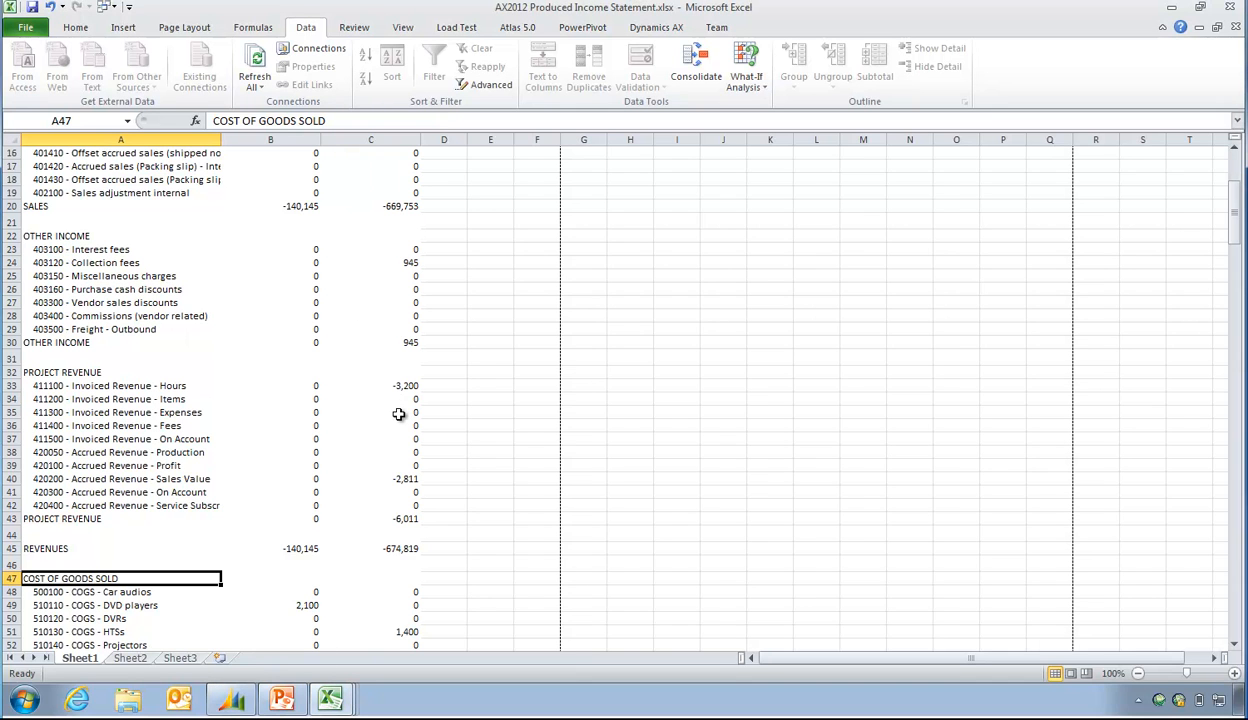
Produce the IS Income Statement for 8/31/2011 into Excel from the General ledger Transactions reports
{"action": "left_click", "coordinate": [230, 700]}
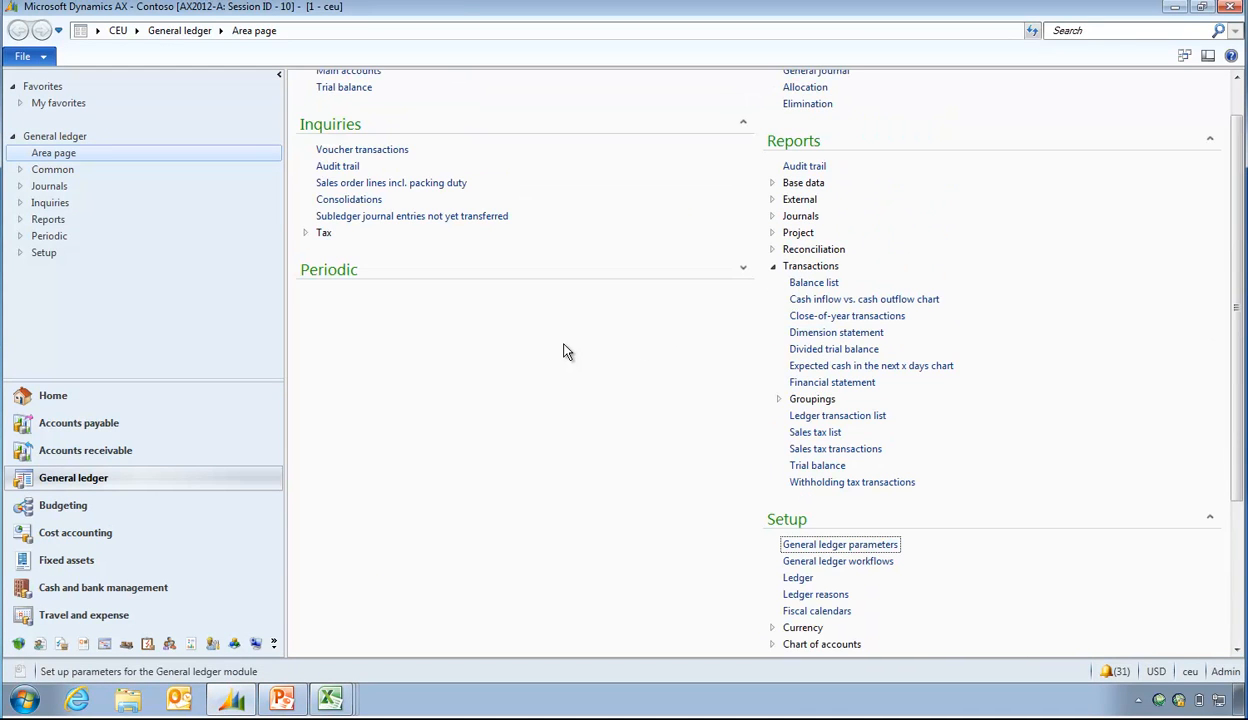
{"action": "scroll", "scroll_direction": "down", "scroll_amount": 3}
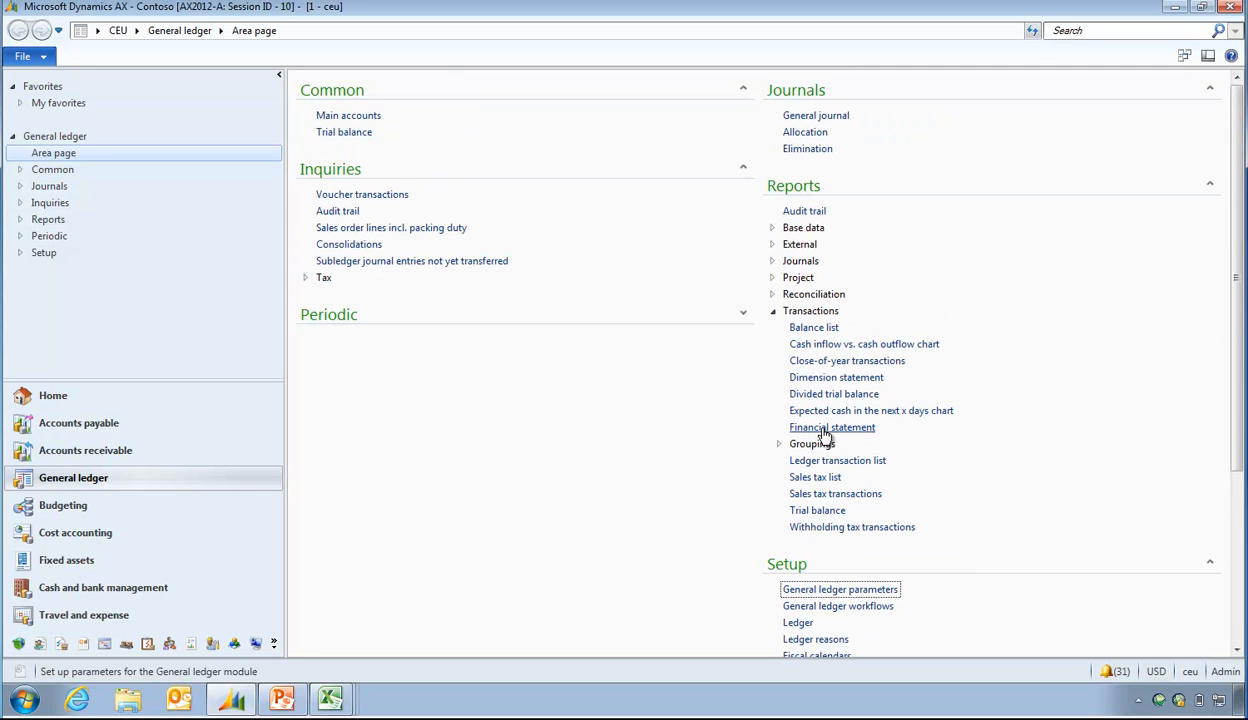
{"action": "left_click", "coordinate": [832, 428]}
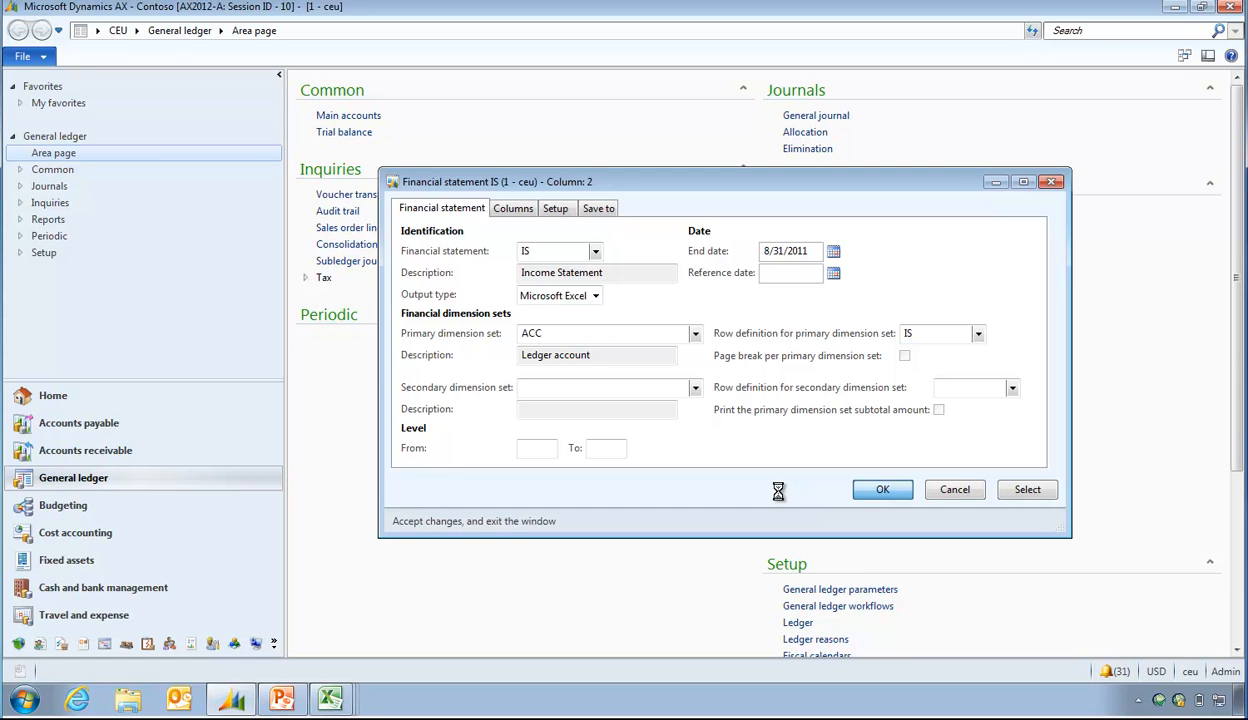
{"action": "left_click", "coordinate": [882, 488]}
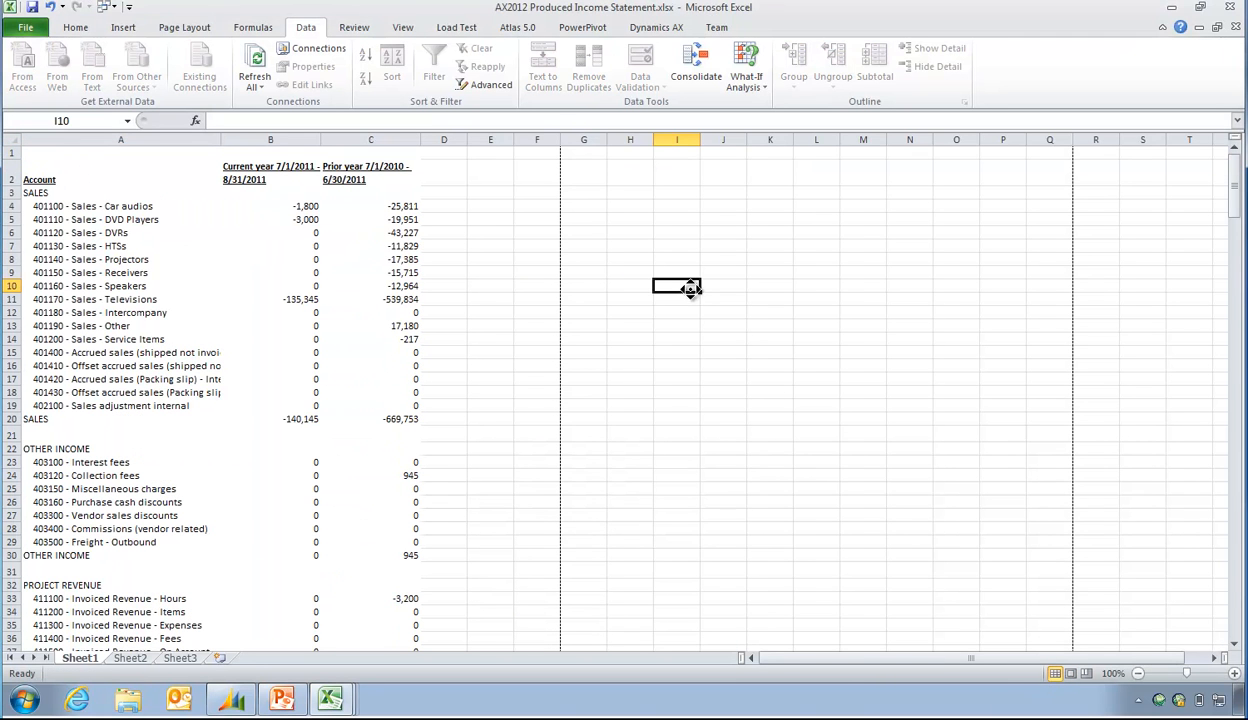
{"action": "left_click", "coordinate": [490, 206]}
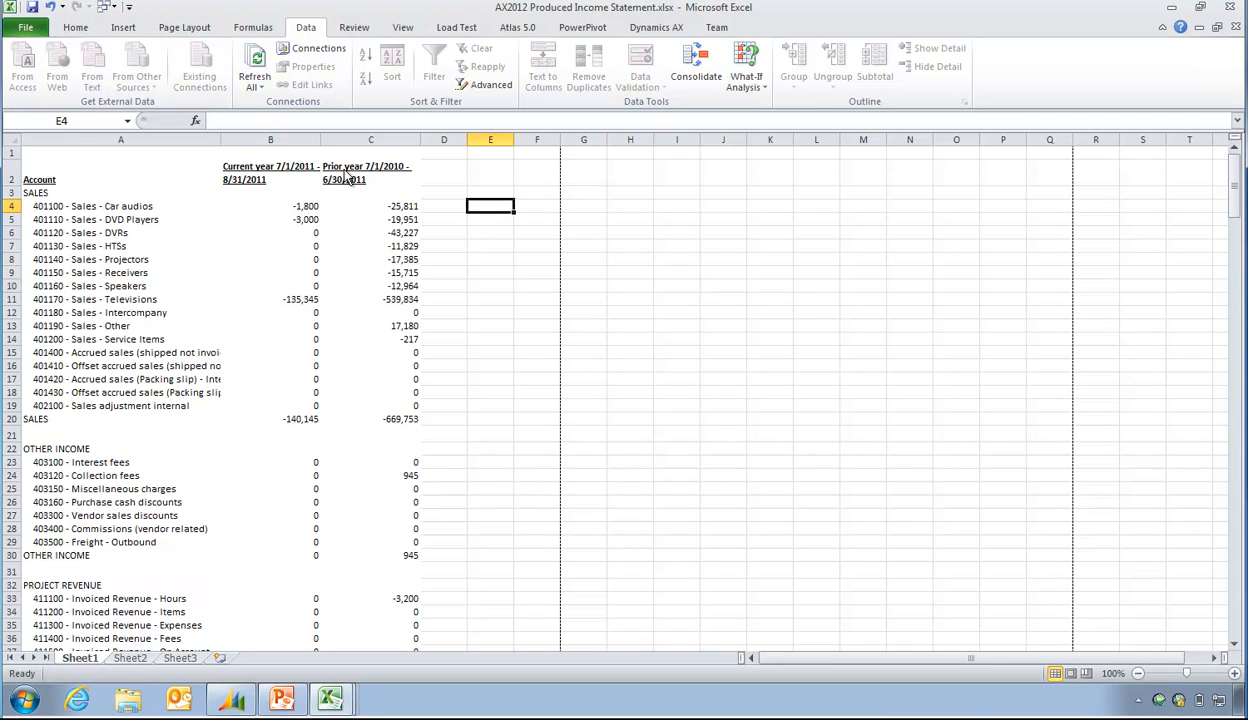
{"action": "left_click_drag", "start_coordinate": [372, 206], "coordinate": [372, 392]}
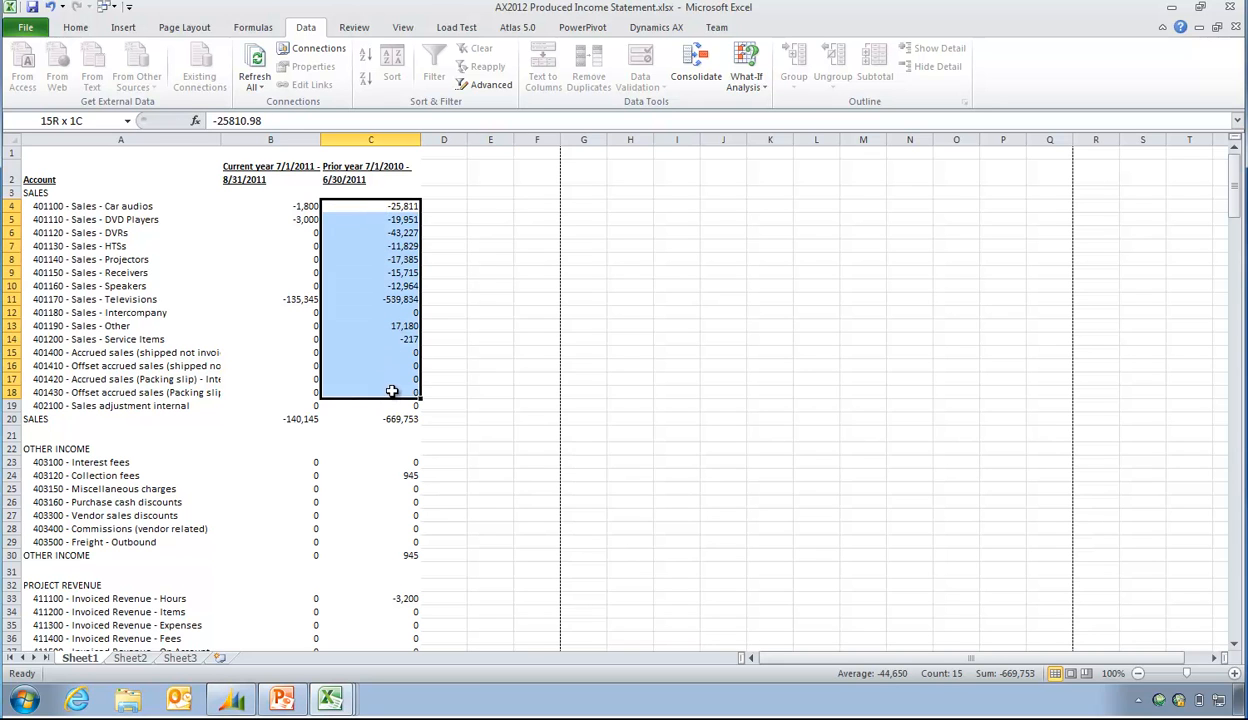
{"action": "left_click", "coordinate": [372, 418]}
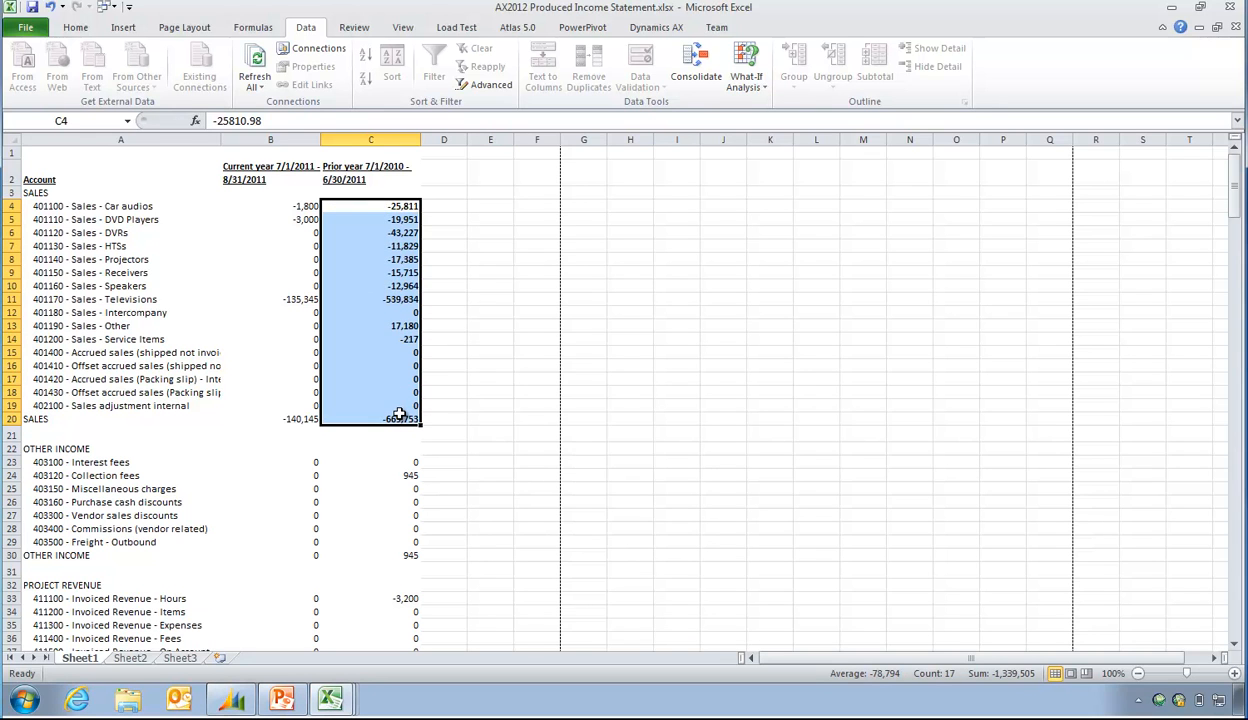
{"action": "left_click", "coordinate": [488, 300]}
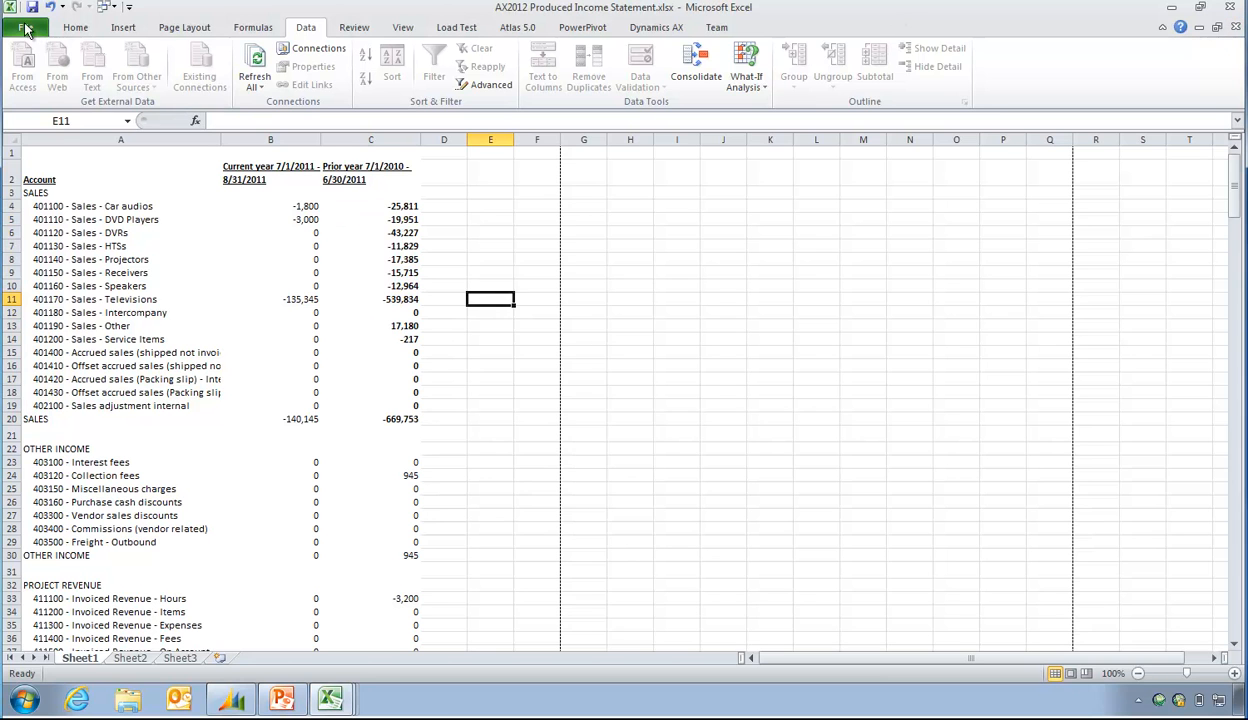
Save the AX2012 Produced Income Statement workbook from the File page
{"action": "left_click", "coordinate": [28, 28]}
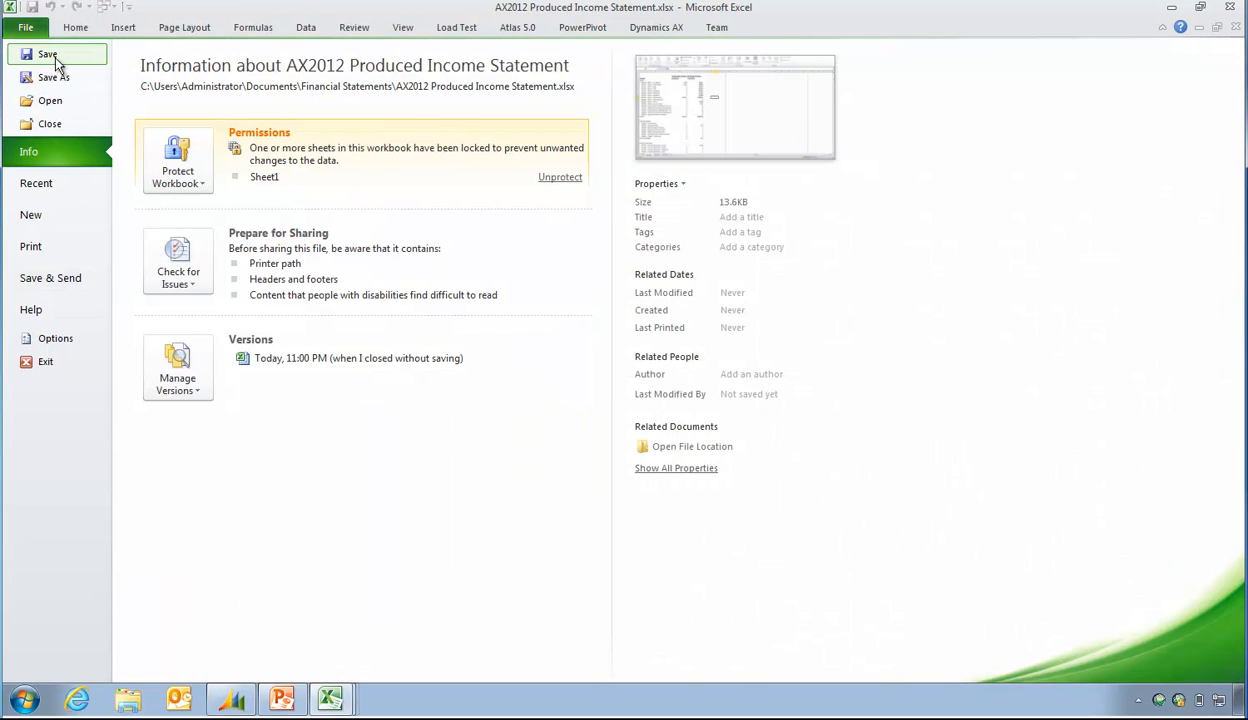
{"action": "left_click", "coordinate": [26, 28]}
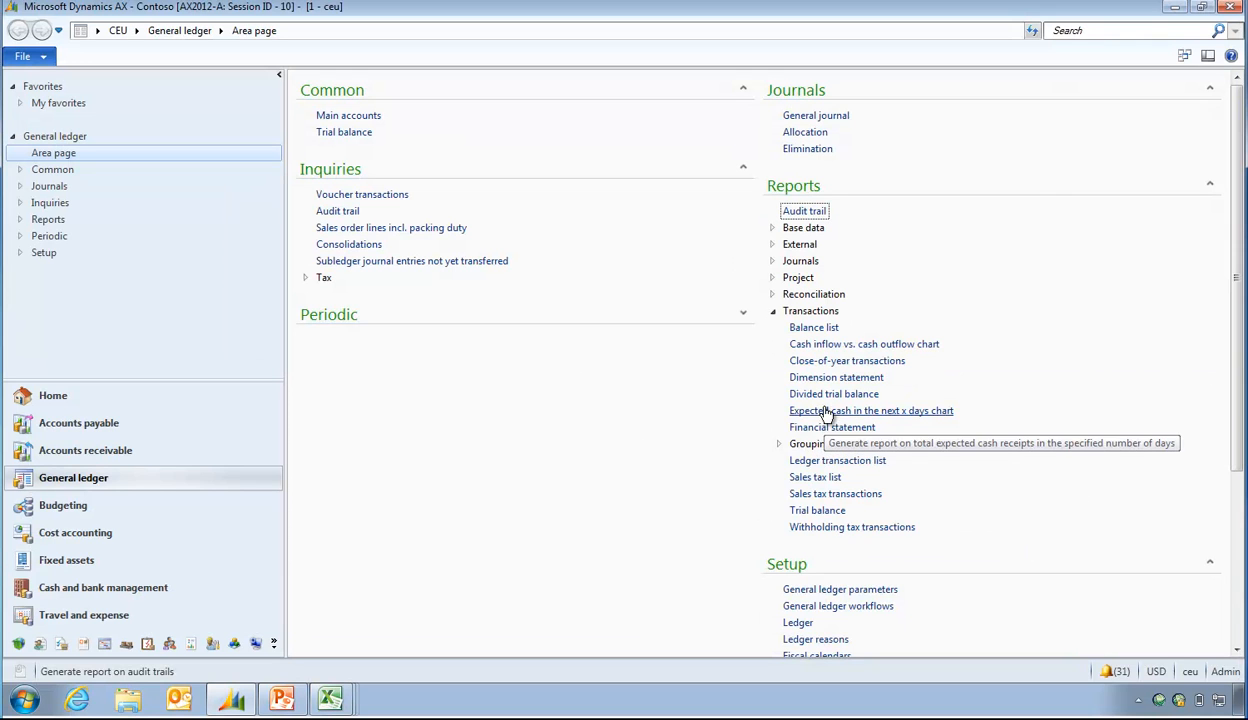
Start the IS Income Statement financial statement report once more from Reports > Transactions
{"action": "left_click", "coordinate": [832, 428]}
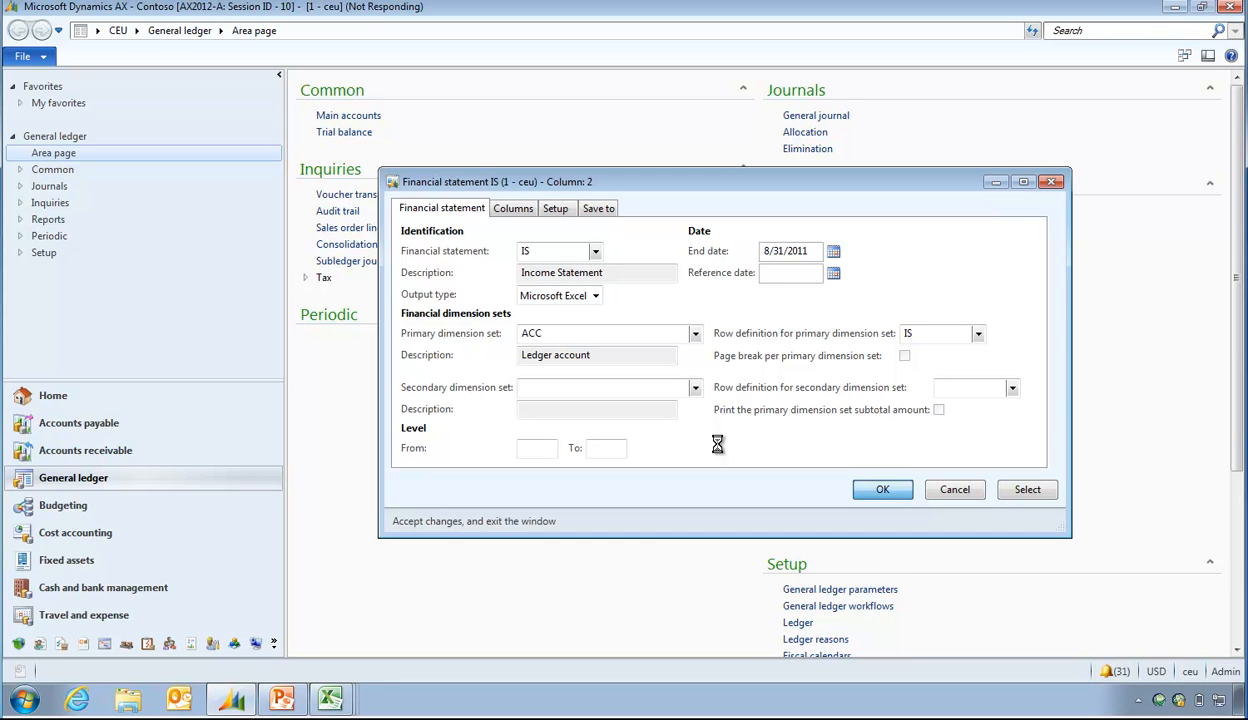
{"action": "left_click", "coordinate": [882, 488]}
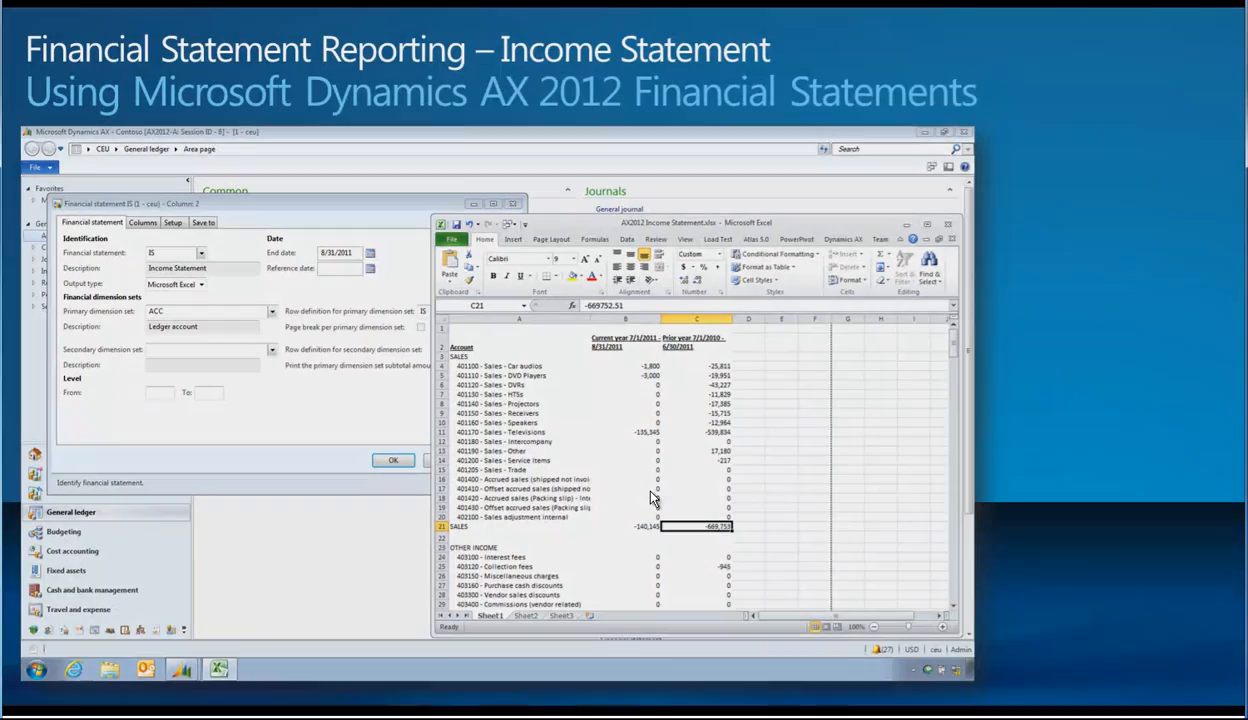